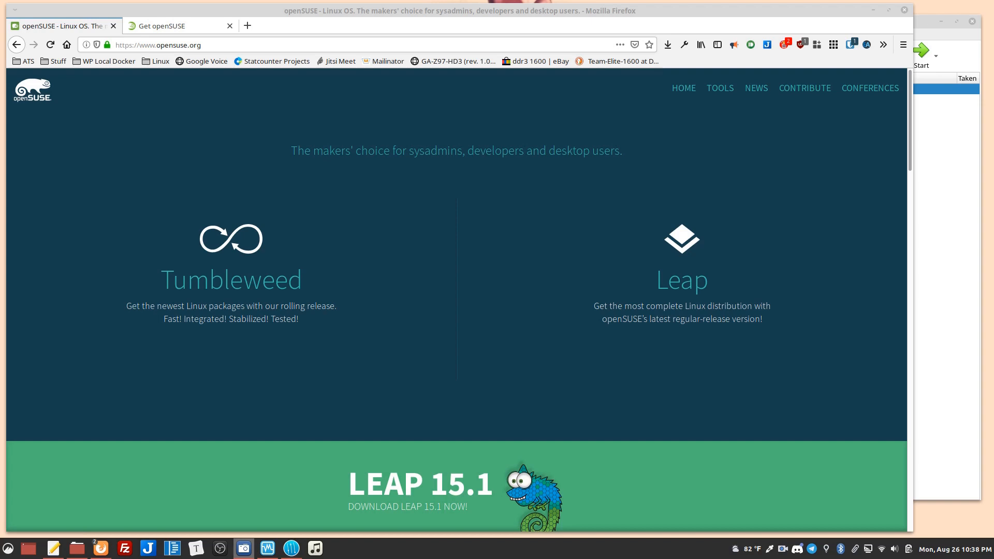
{"action": "mouse_move", "coordinate": [184, 249]}
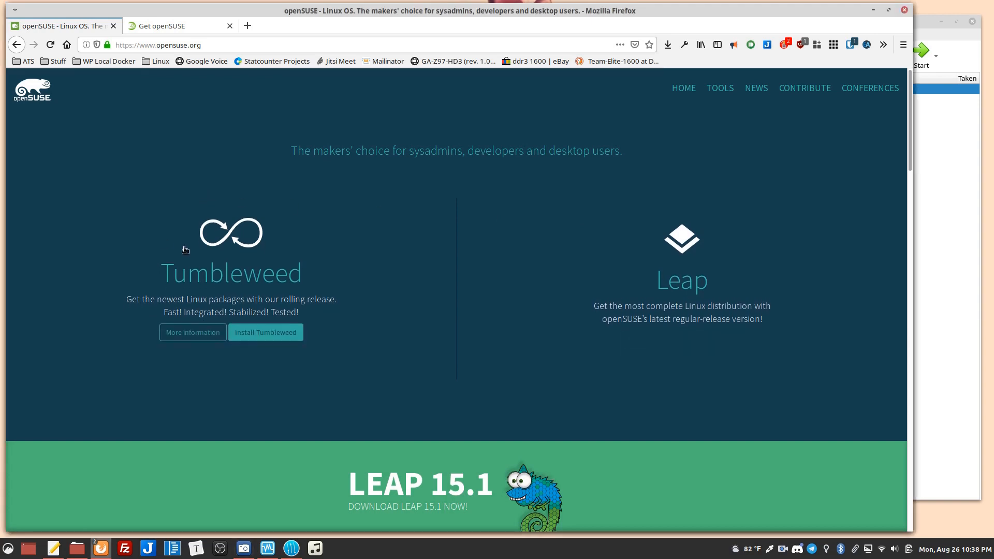
Go from opensuse.org to the Tumbleweed download page and browse its installation images.
{"action": "left_click", "coordinate": [265, 333]}
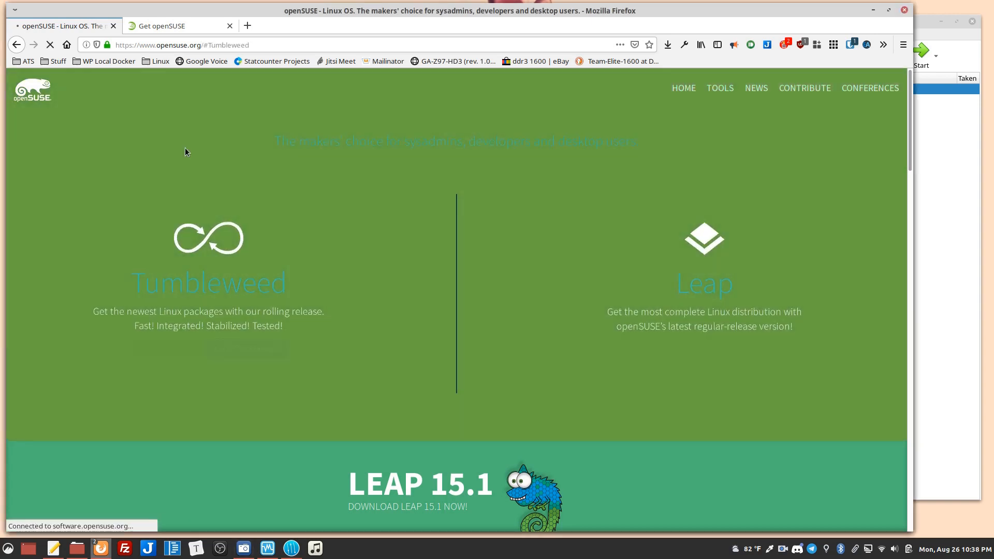
{"action": "left_click", "coordinate": [209, 282]}
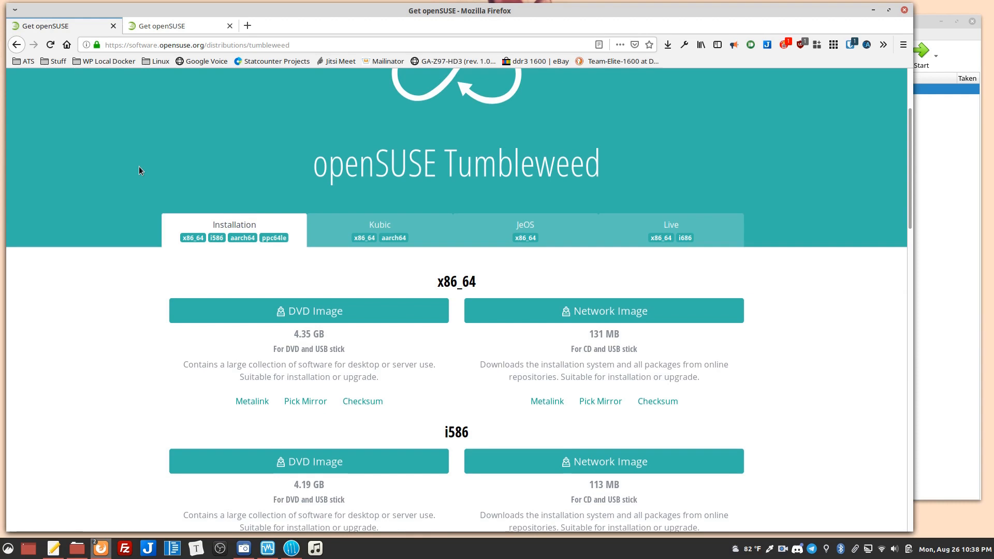
{"action": "mouse_move", "coordinate": [206, 271]}
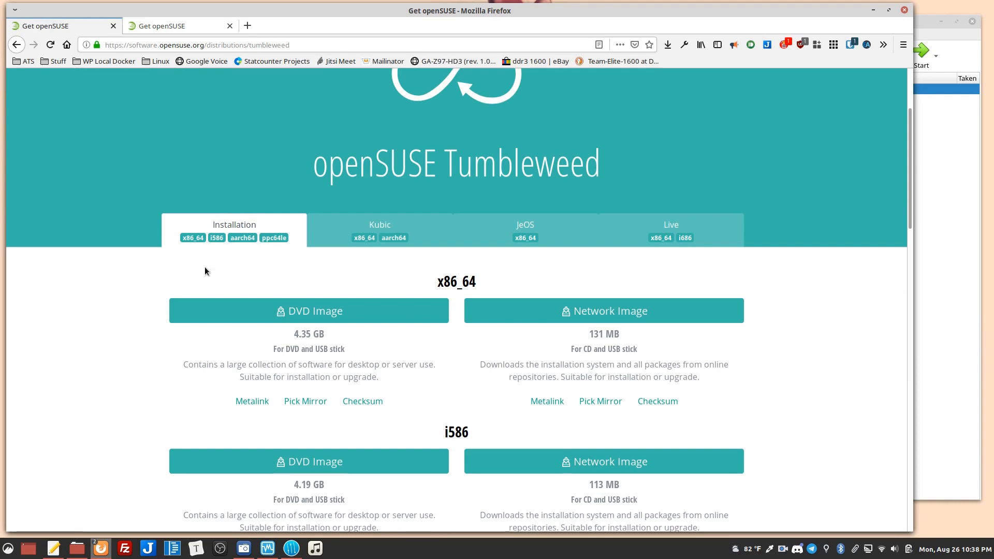
{"action": "mouse_move", "coordinate": [347, 335]}
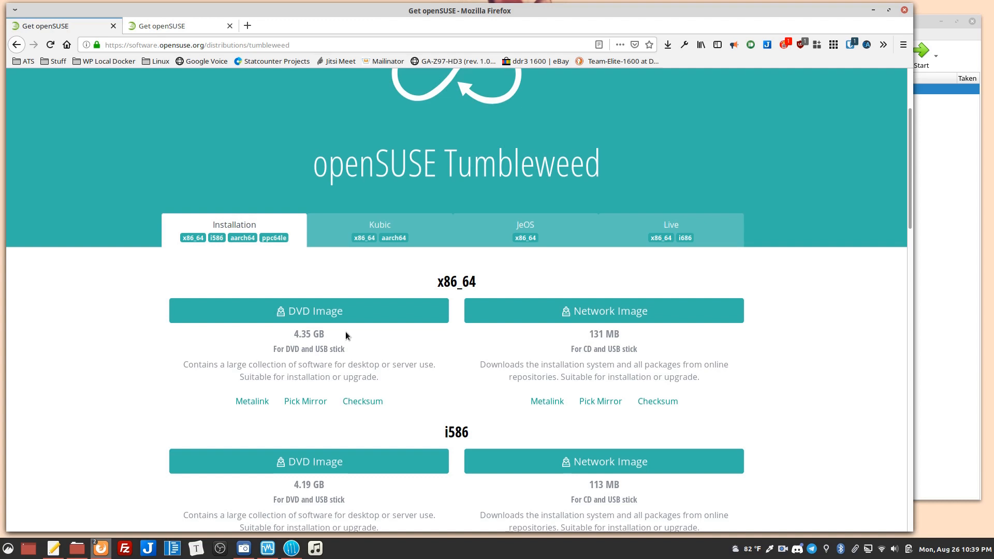
{"action": "mouse_move", "coordinate": [305, 401]}
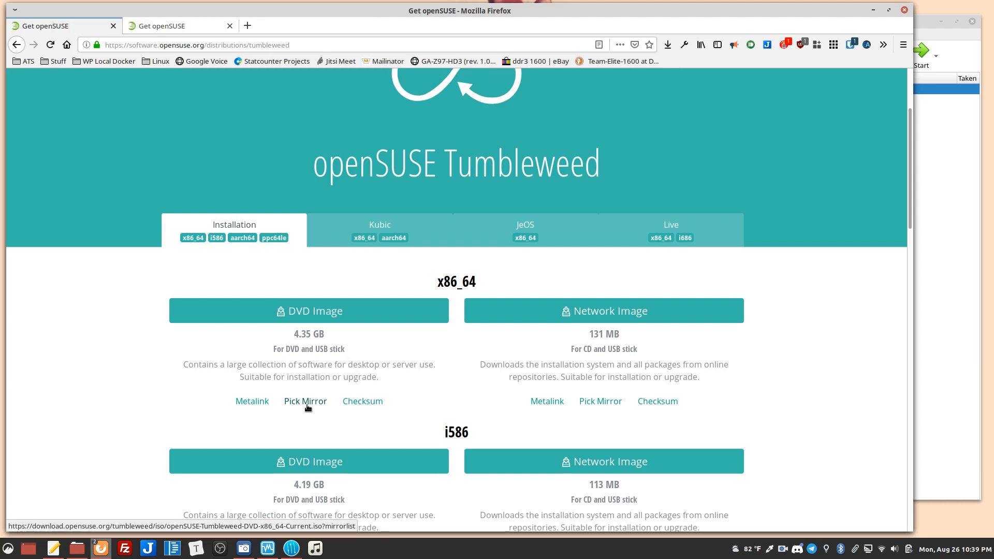
{"action": "mouse_move", "coordinate": [580, 361]}
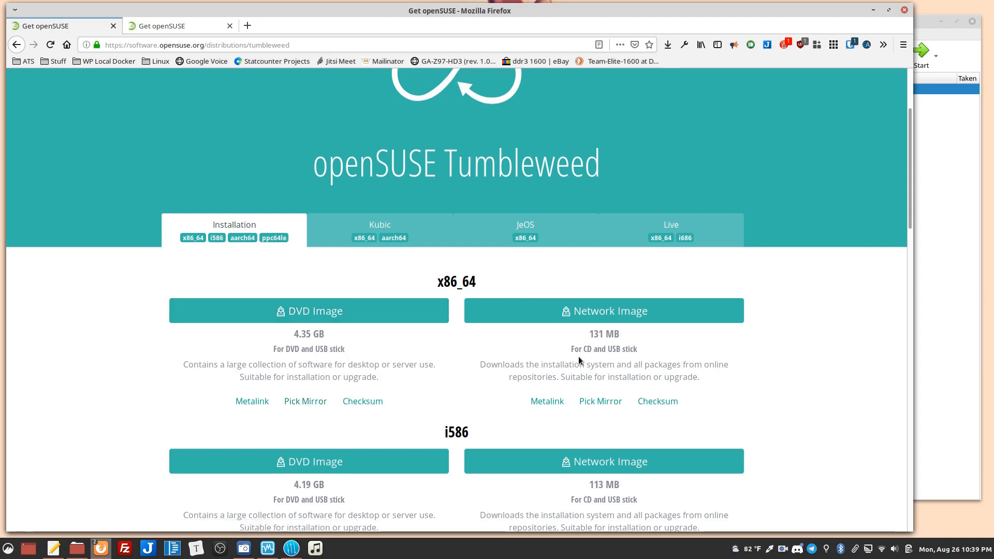
{"action": "mouse_move", "coordinate": [615, 311]}
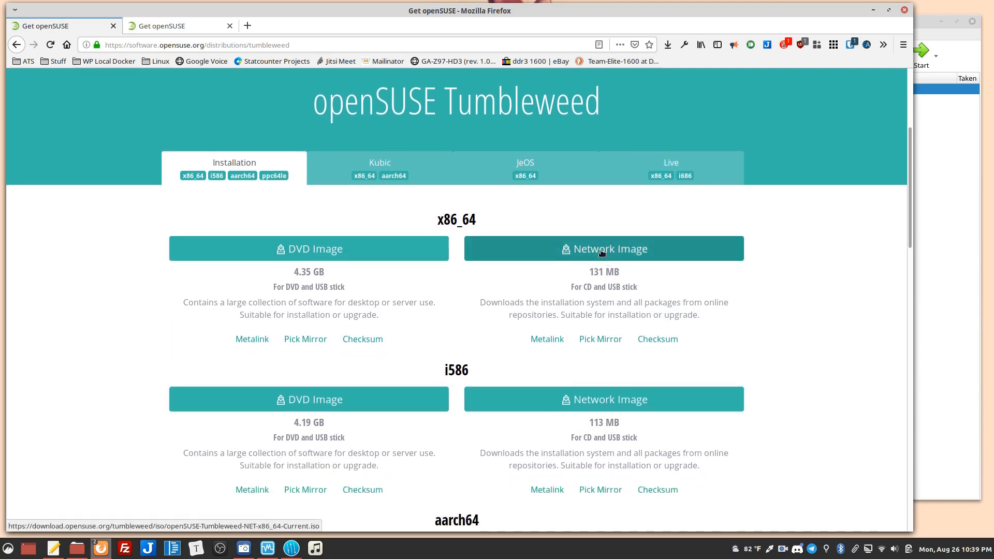
{"action": "scroll", "scroll_direction": "down", "scroll_amount": 3}
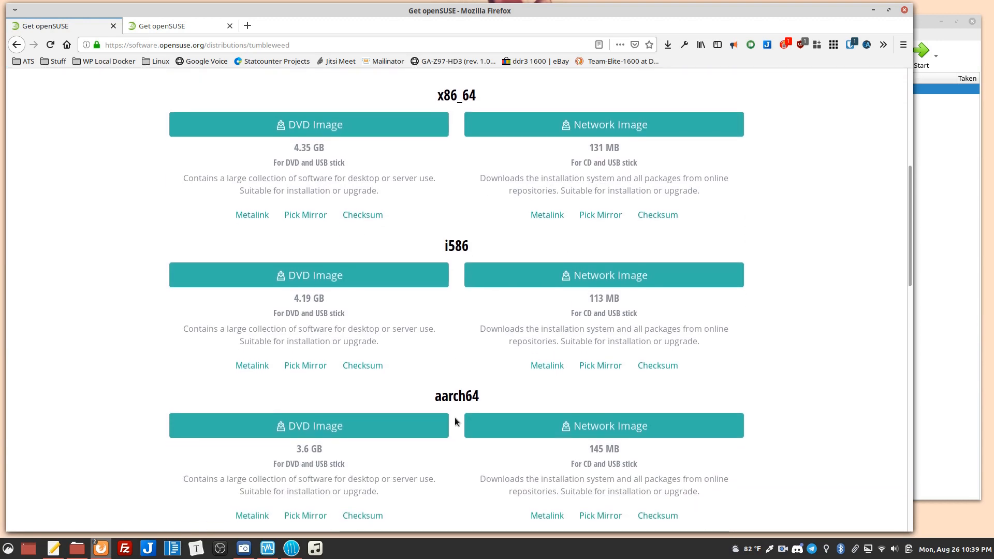
{"action": "scroll", "scroll_direction": "up", "scroll_amount": 3}
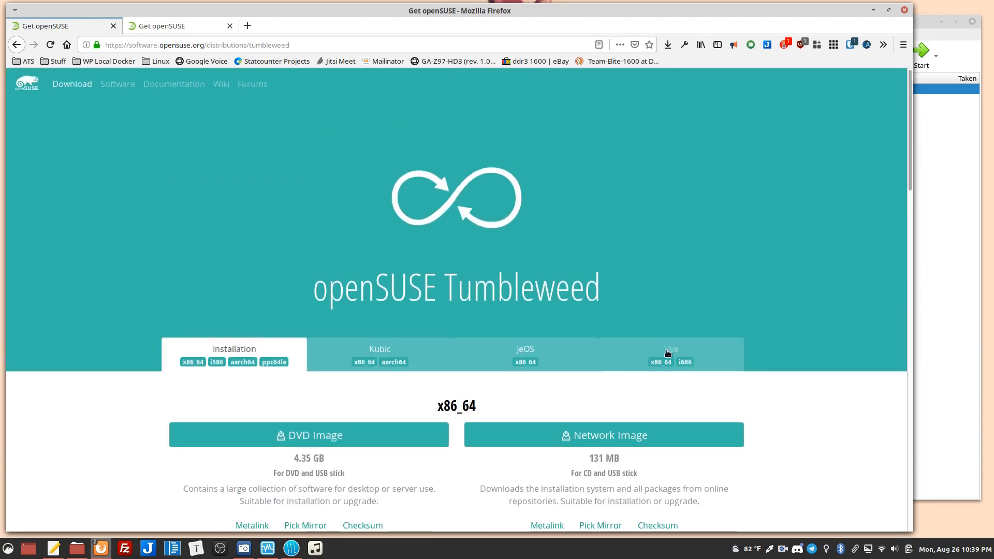
Switch to the Live tab and look over the GNOME, KDE, XFCE and Rescue LiveCDs.
{"action": "left_click", "coordinate": [671, 354]}
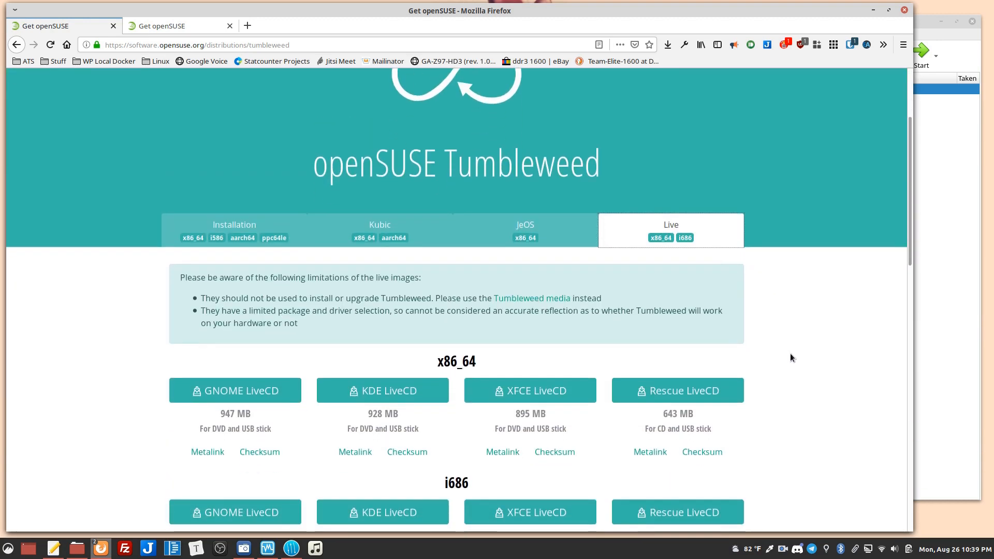
{"action": "scroll", "scroll_direction": "down", "scroll_amount": 3}
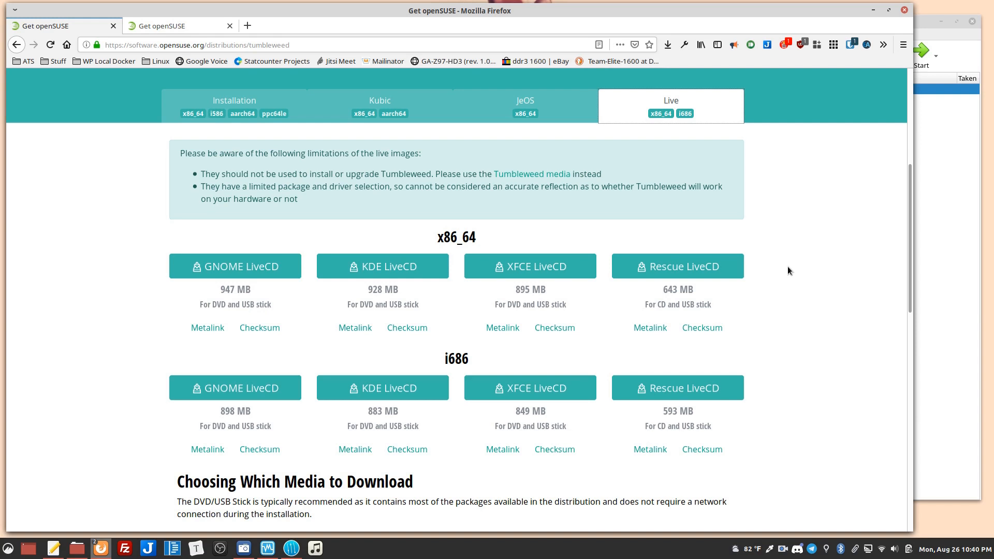
{"action": "scroll", "scroll_direction": "up", "scroll_amount": 3}
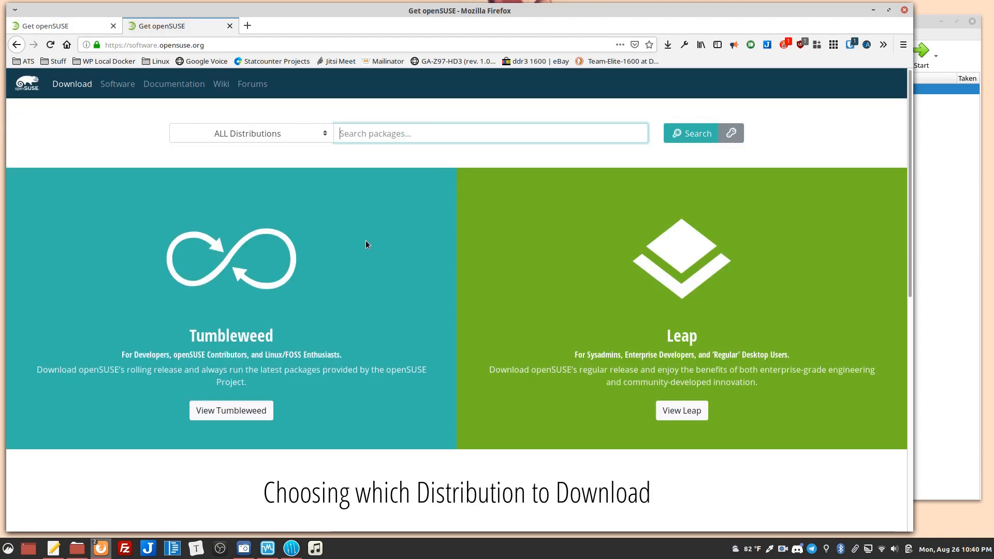
{"action": "mouse_move", "coordinate": [286, 85]}
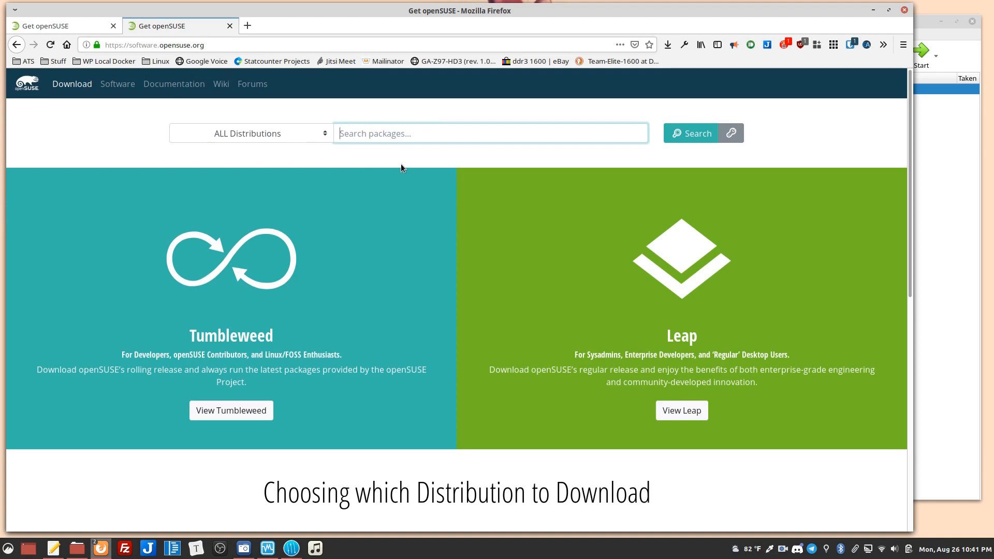
{"action": "mouse_move", "coordinate": [851, 154]}
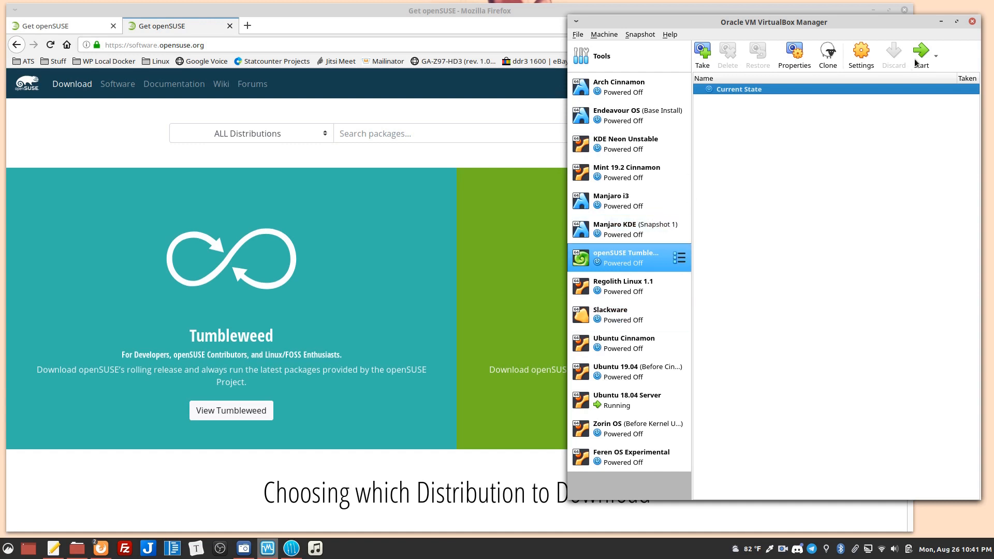
{"action": "left_click", "coordinate": [921, 51]}
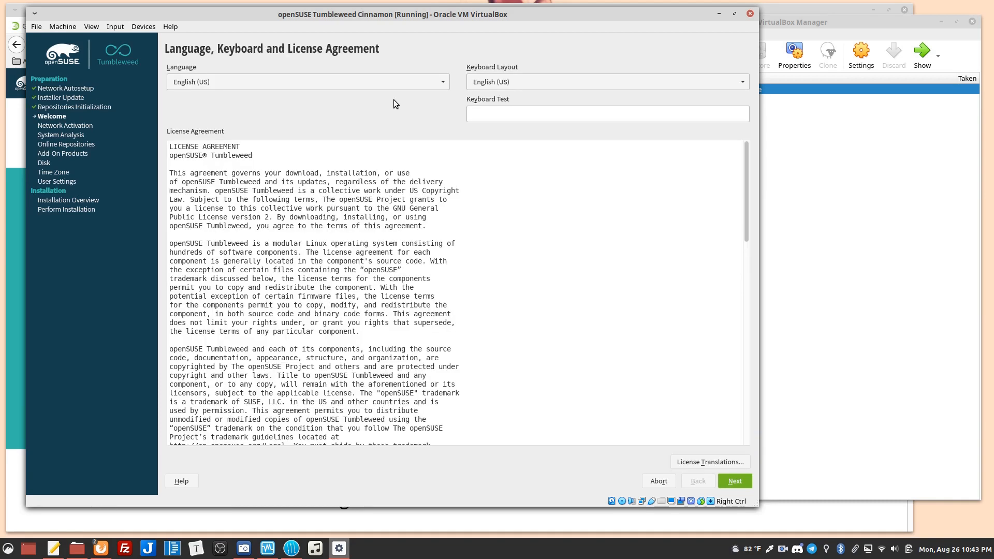
{"action": "mouse_move", "coordinate": [285, 85]}
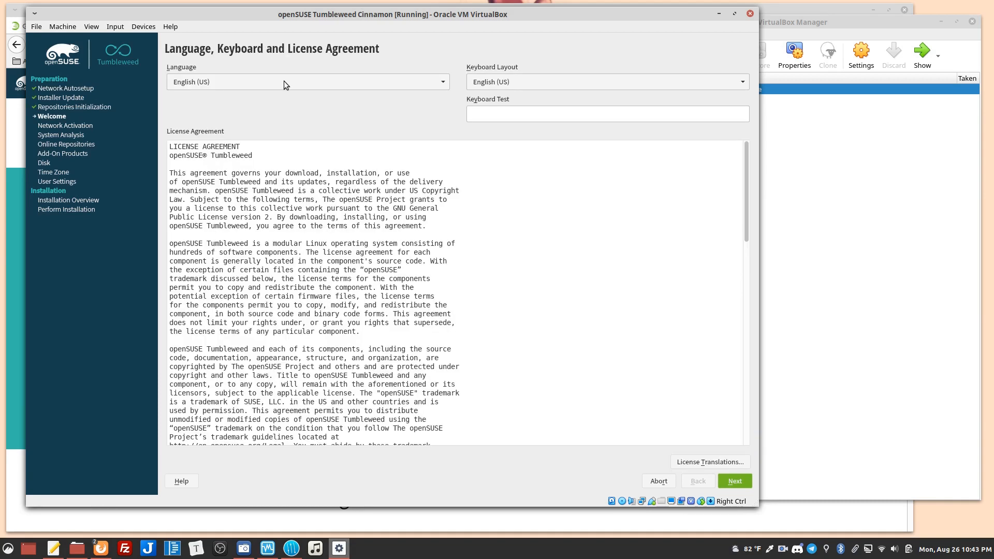
Read through the license agreement, keep English (US), and proceed.
{"action": "scroll", "scroll_direction": "down", "scroll_amount": 3}
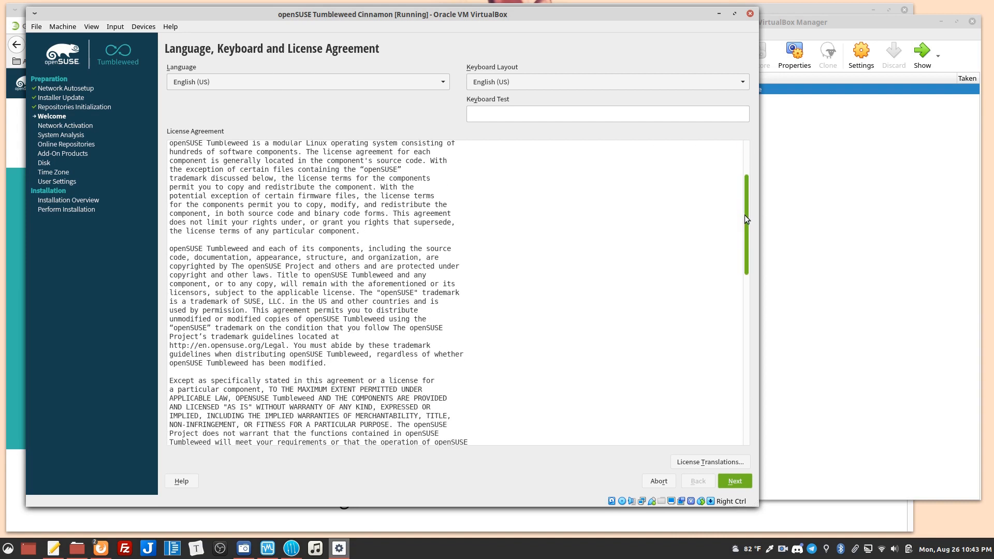
{"action": "scroll", "scroll_direction": "down", "scroll_amount": 3}
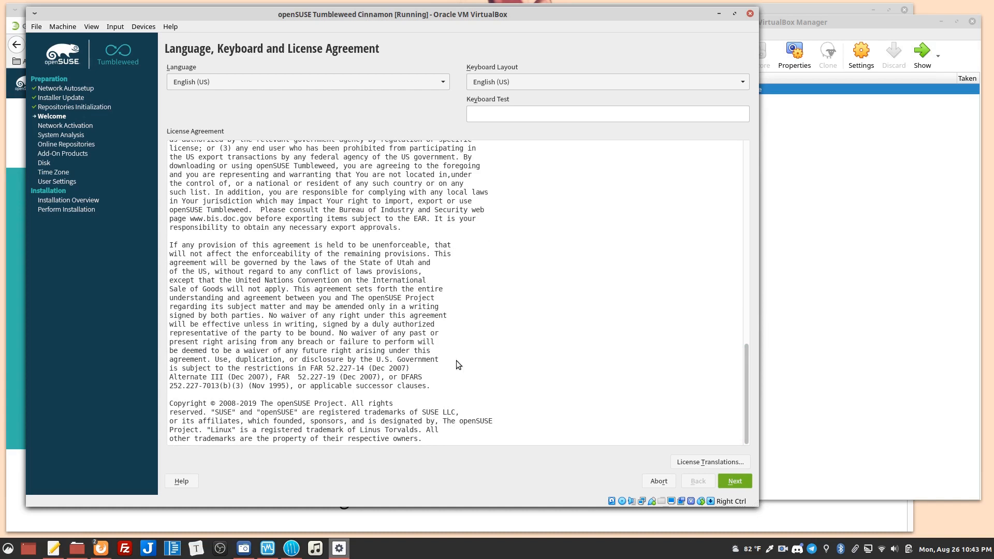
{"action": "mouse_move", "coordinate": [596, 269]}
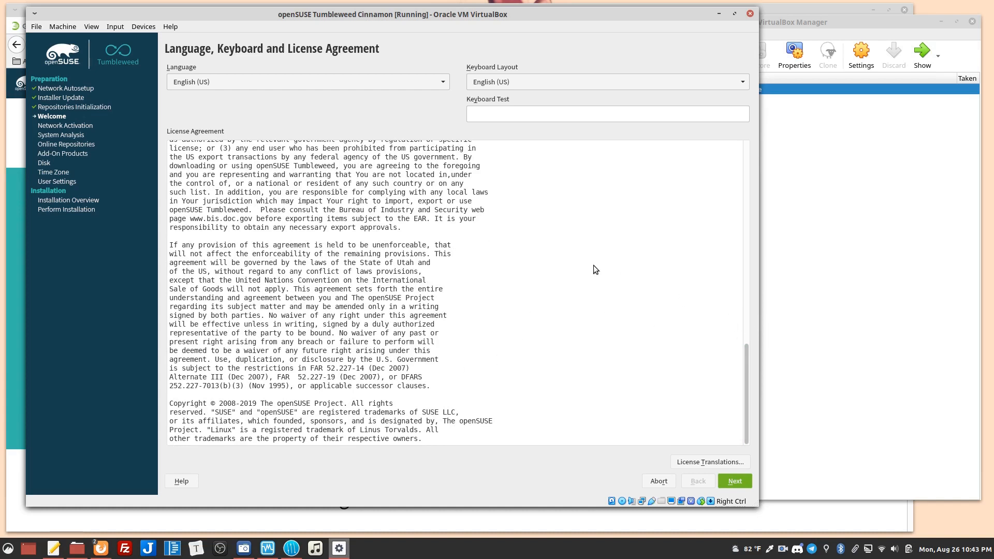
{"action": "left_click", "coordinate": [735, 480]}
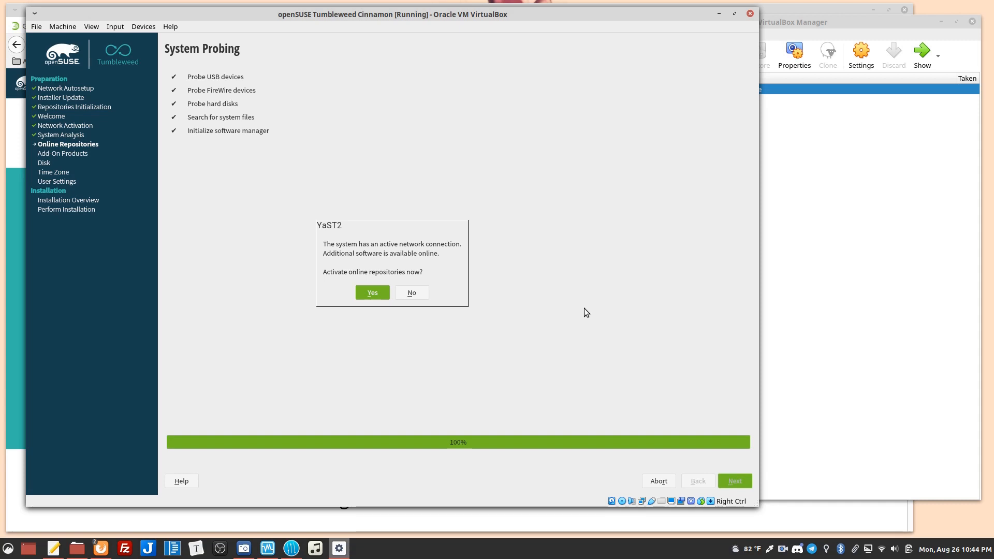
Answer the 'Activate online repositories now?' prompt after system probing.
{"action": "left_click", "coordinate": [372, 293]}
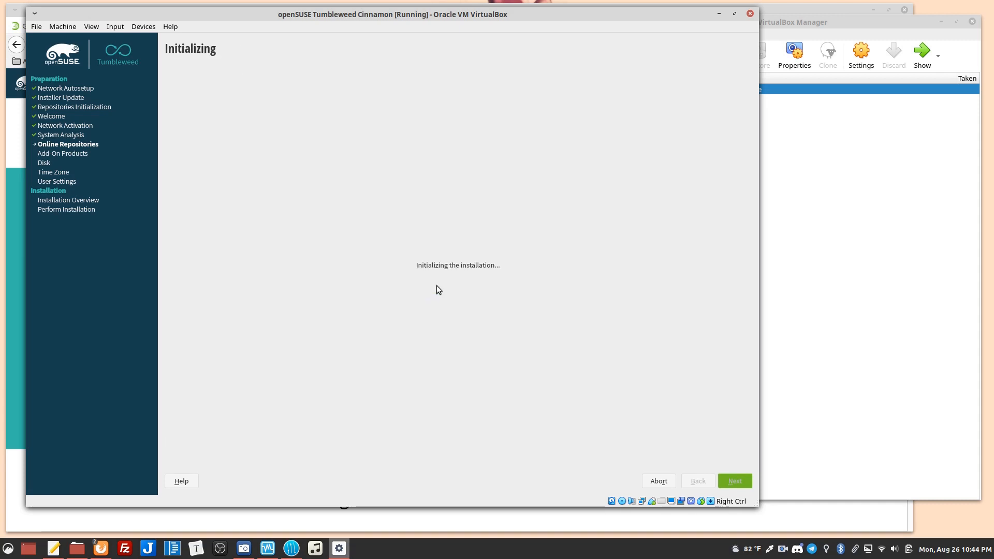
{"action": "mouse_move", "coordinate": [447, 277]}
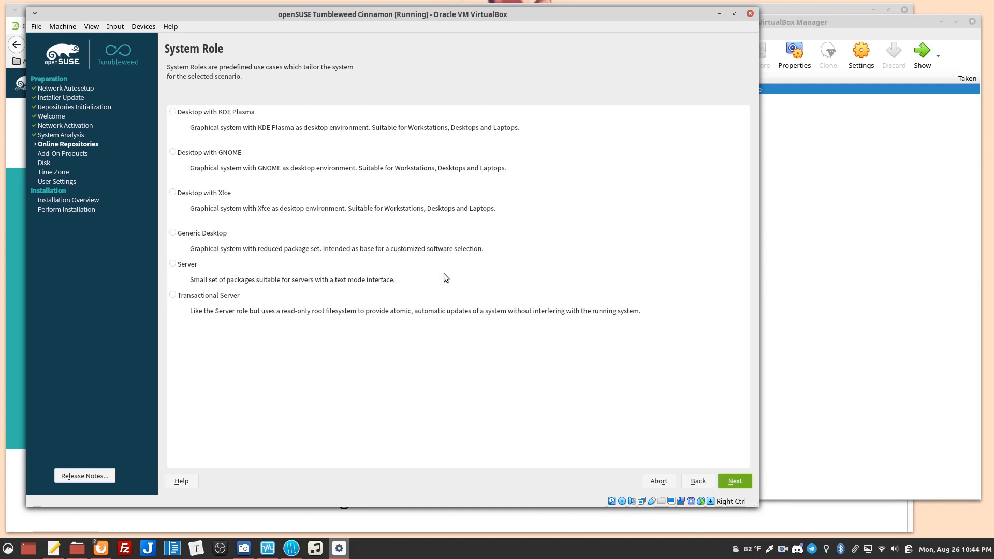
{"action": "mouse_move", "coordinate": [206, 272]}
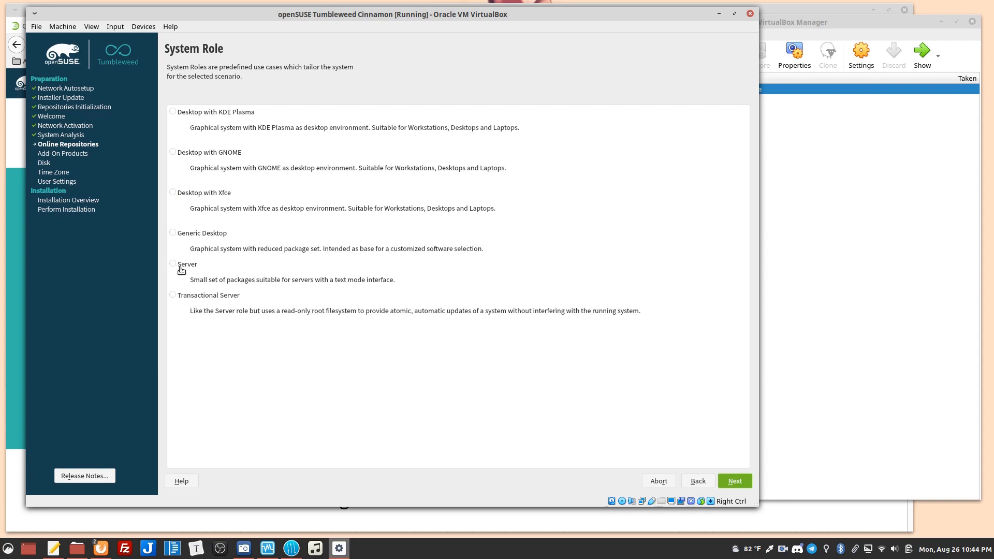
{"action": "mouse_move", "coordinate": [228, 158]}
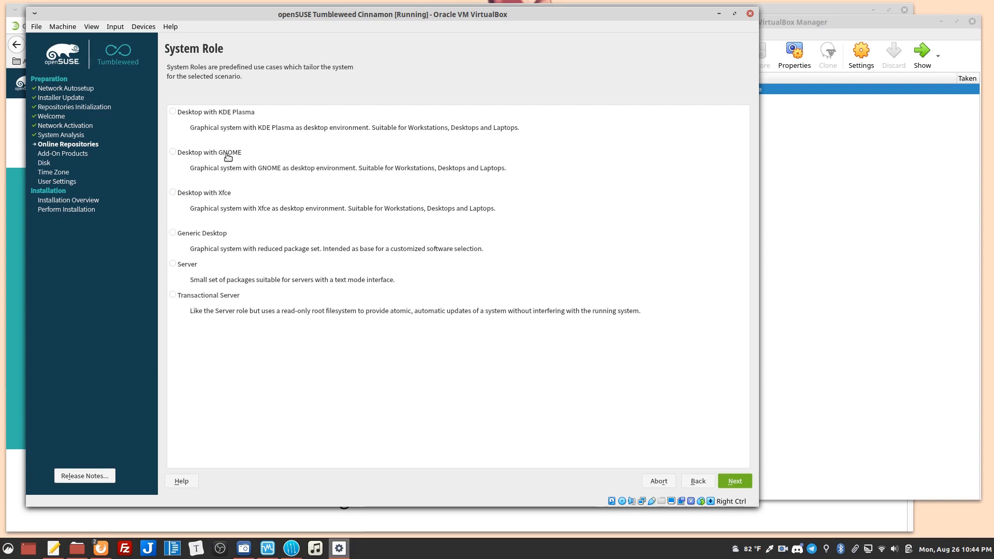
{"action": "mouse_move", "coordinate": [187, 236]}
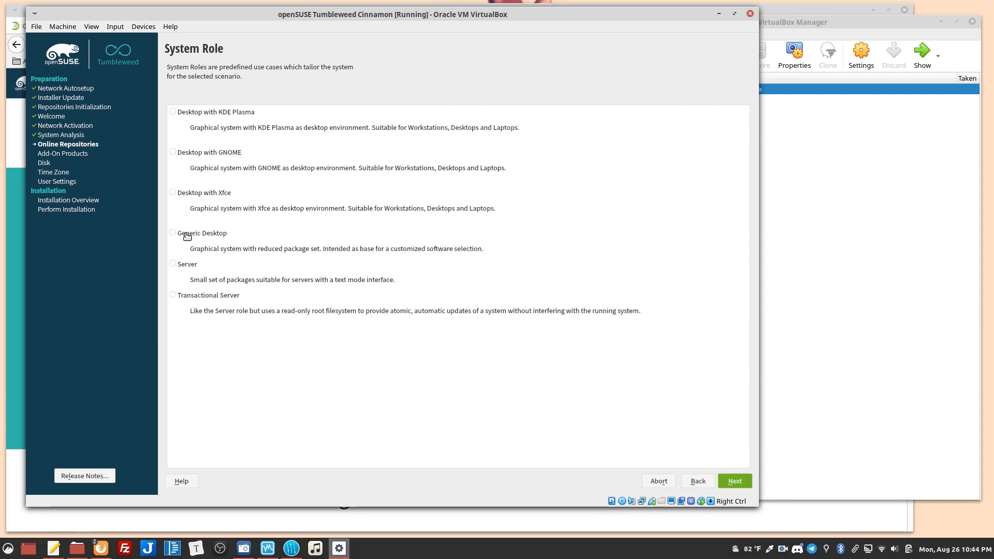
Select the Generic Desktop system role and proceed.
{"action": "left_click", "coordinate": [173, 233]}
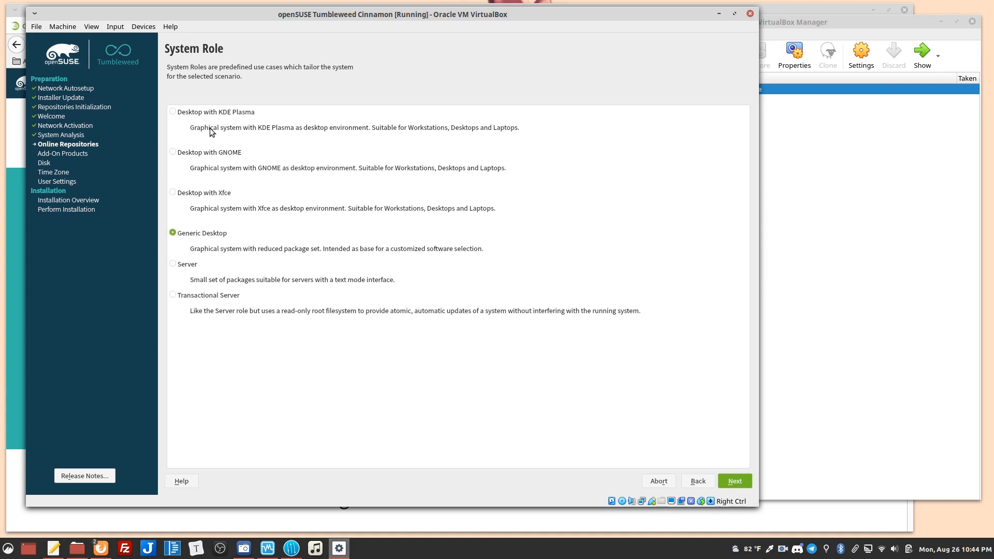
{"action": "mouse_move", "coordinate": [197, 195]}
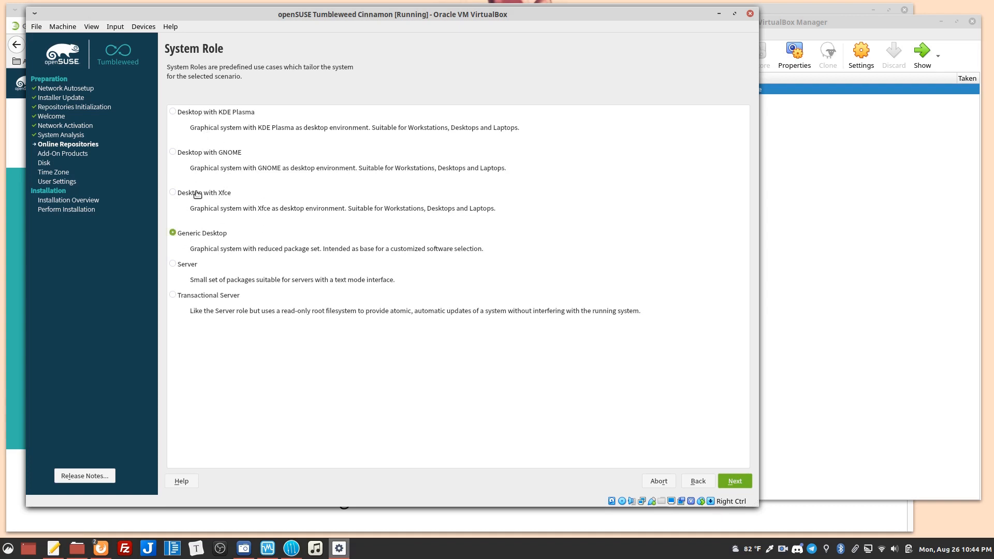
{"action": "mouse_move", "coordinate": [205, 121]}
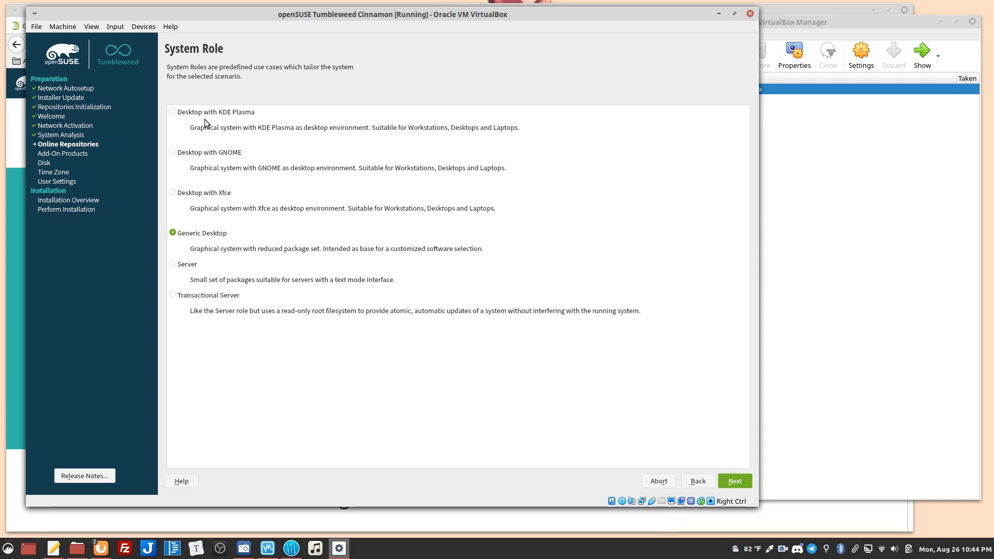
{"action": "mouse_move", "coordinate": [277, 236]}
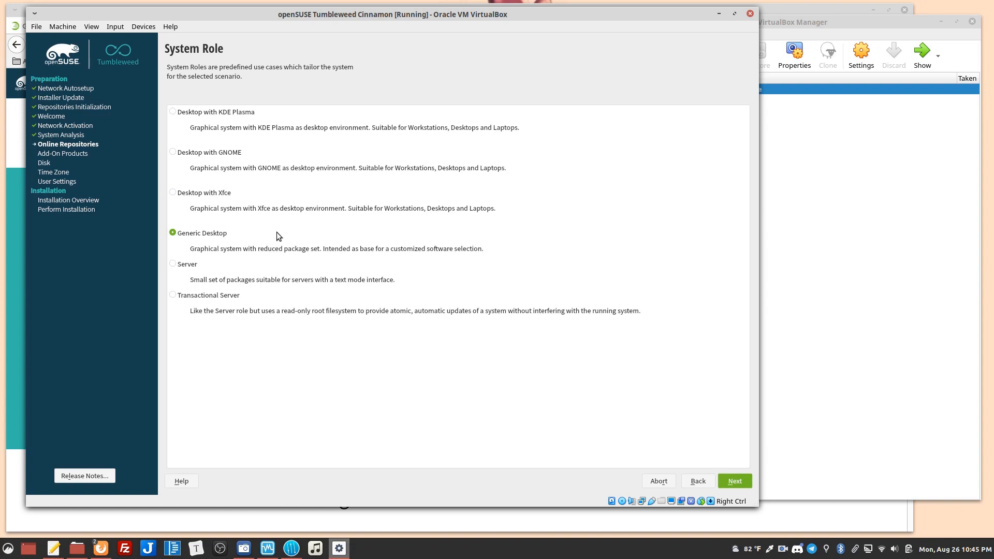
{"action": "left_click", "coordinate": [735, 481]}
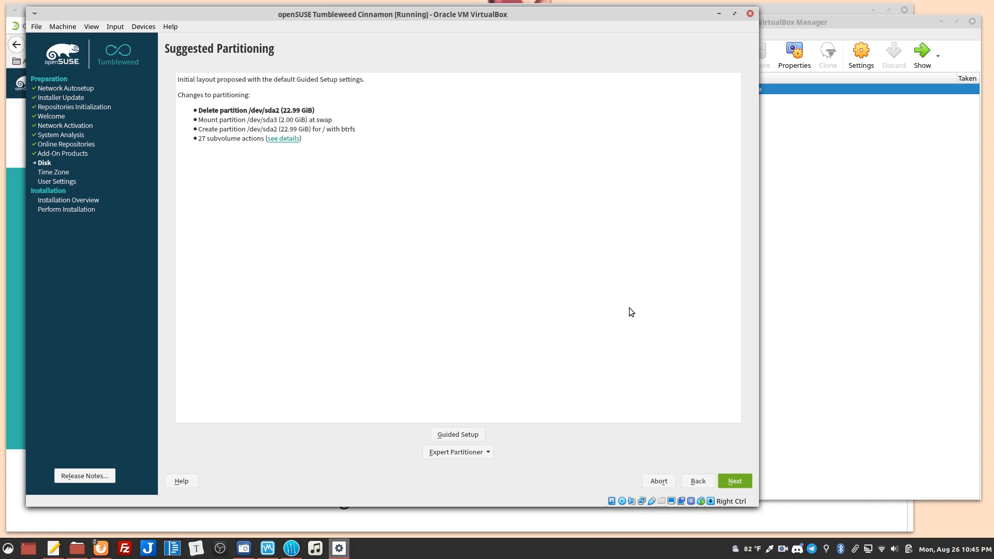
{"action": "mouse_move", "coordinate": [499, 356]}
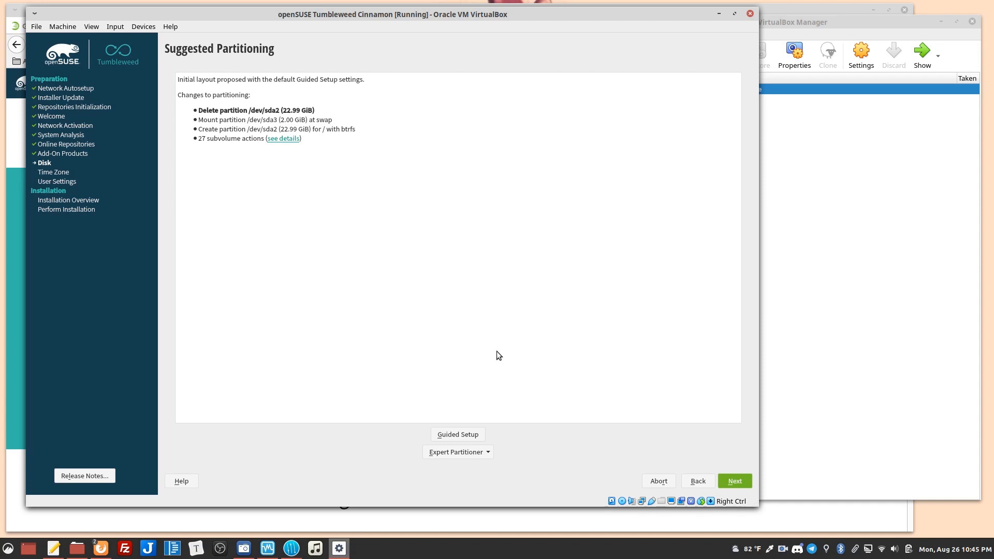
{"action": "mouse_move", "coordinate": [484, 408]}
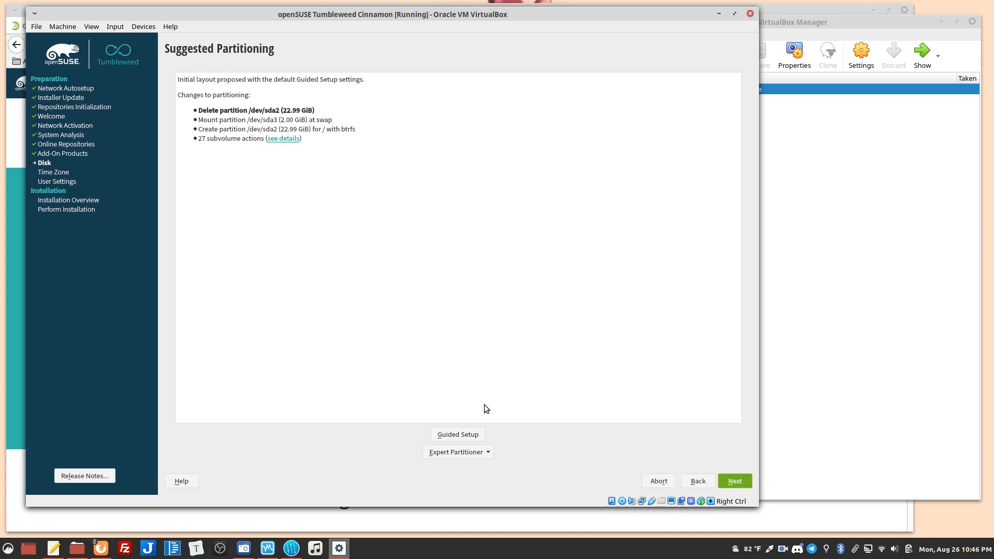
Glance at Expert Partitioner, then accept suggested partitioning and the Eastern (New York) time zone.
{"action": "left_click", "coordinate": [457, 451]}
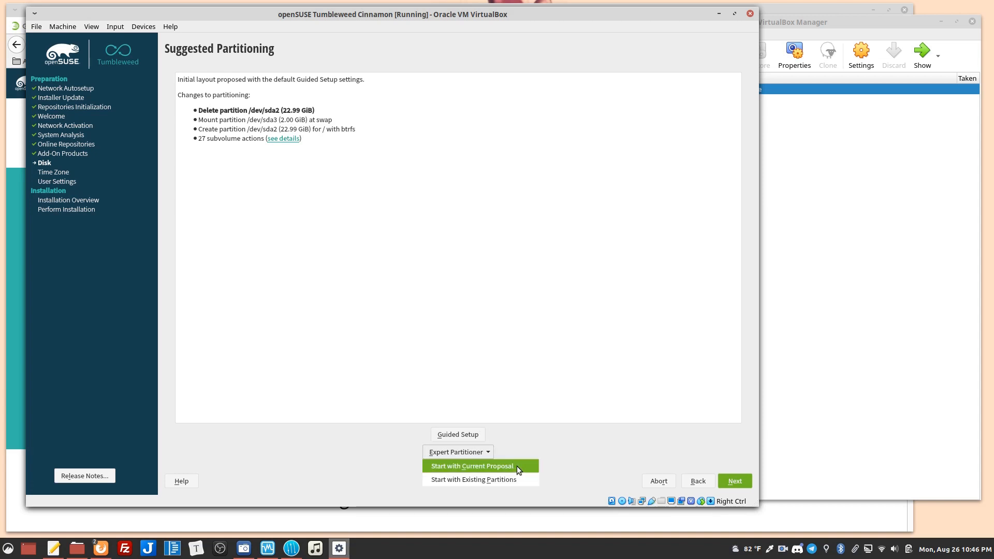
{"action": "mouse_move", "coordinate": [241, 147]}
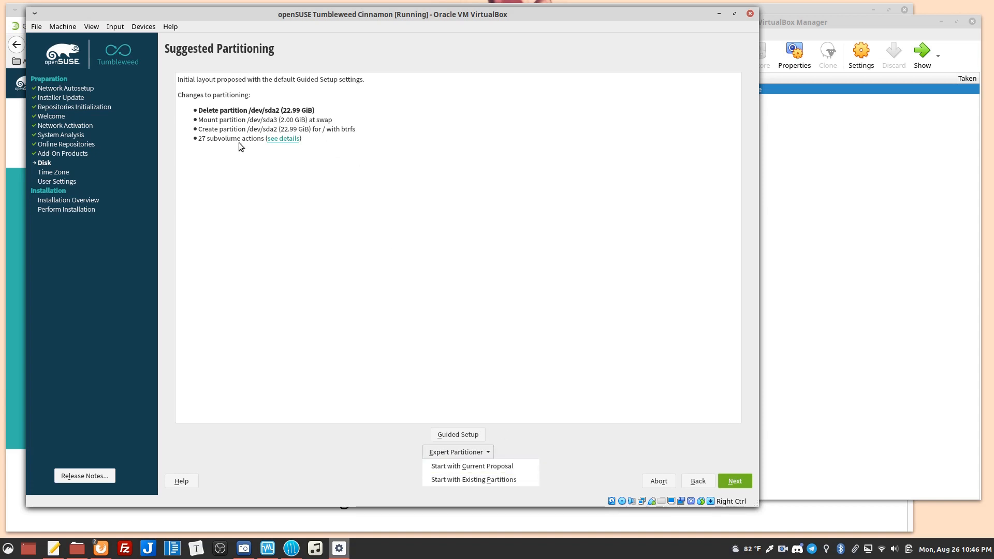
{"action": "mouse_move", "coordinate": [241, 124]}
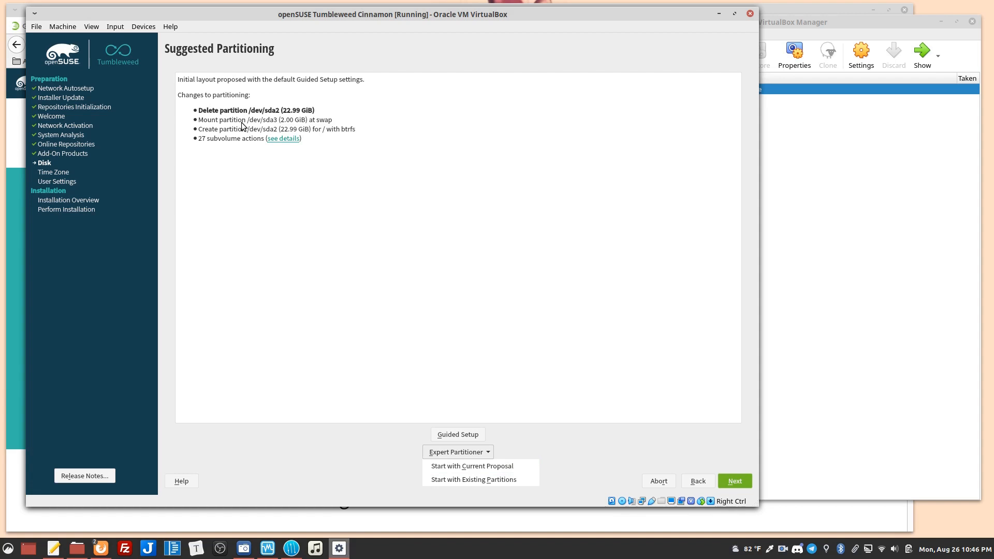
{"action": "mouse_move", "coordinate": [473, 480]}
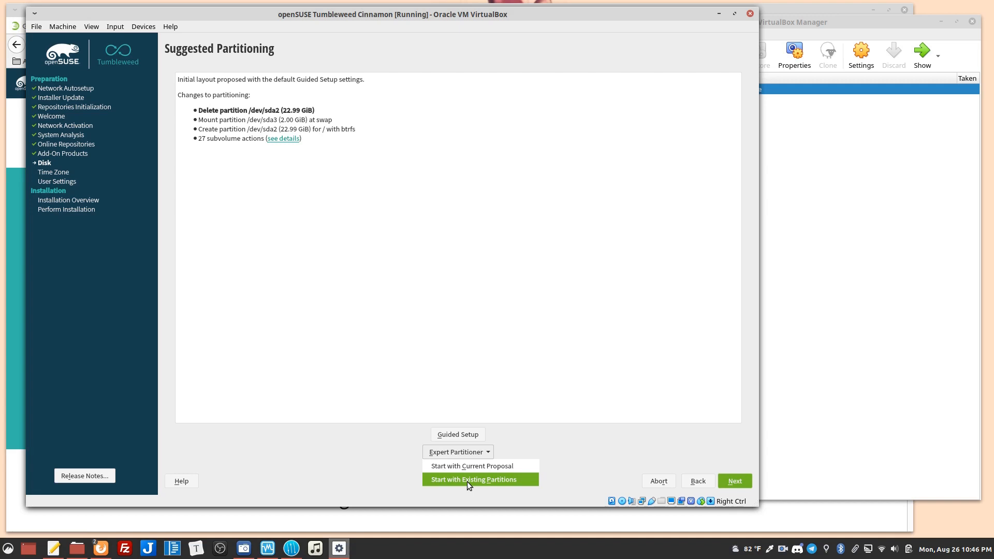
{"action": "mouse_move", "coordinate": [269, 187]}
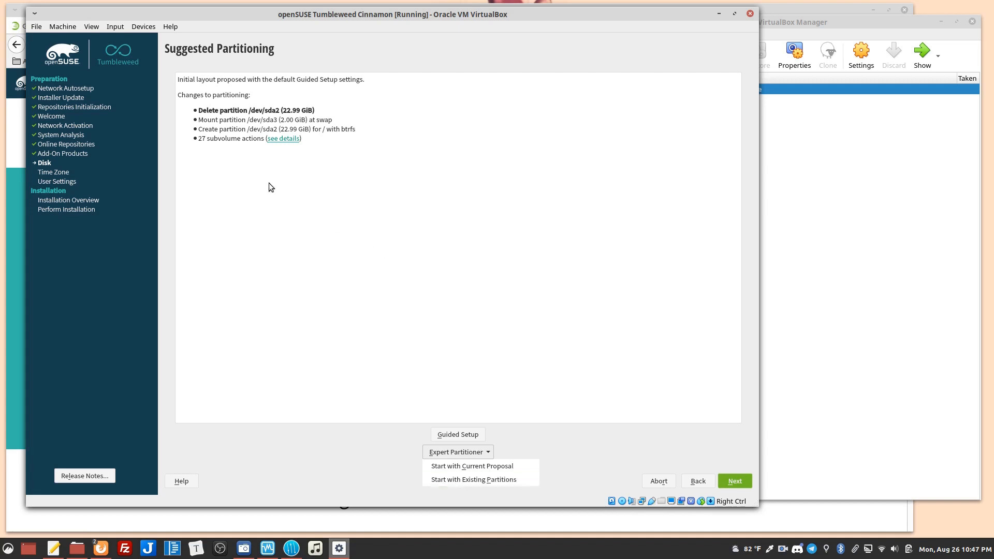
{"action": "mouse_move", "coordinate": [353, 179]}
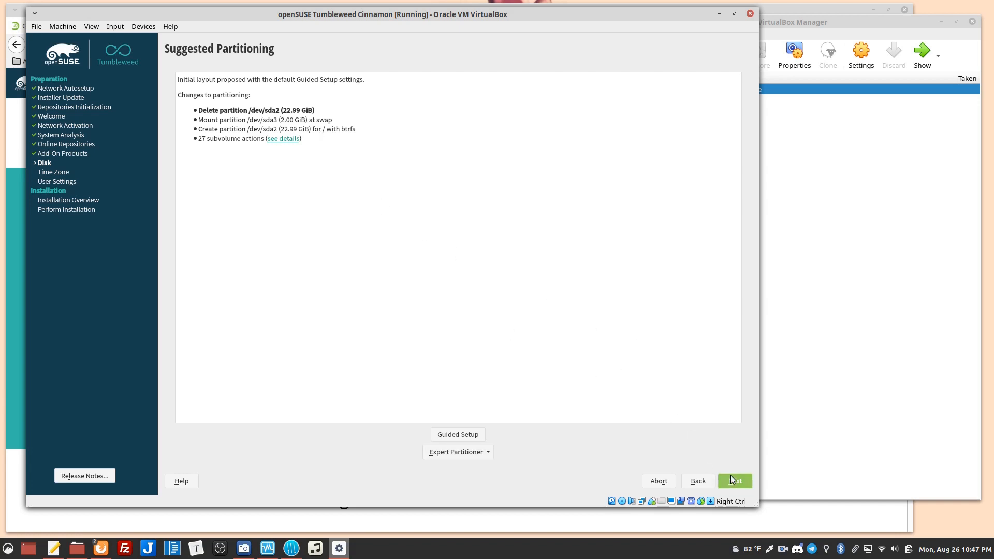
{"action": "left_click", "coordinate": [734, 480]}
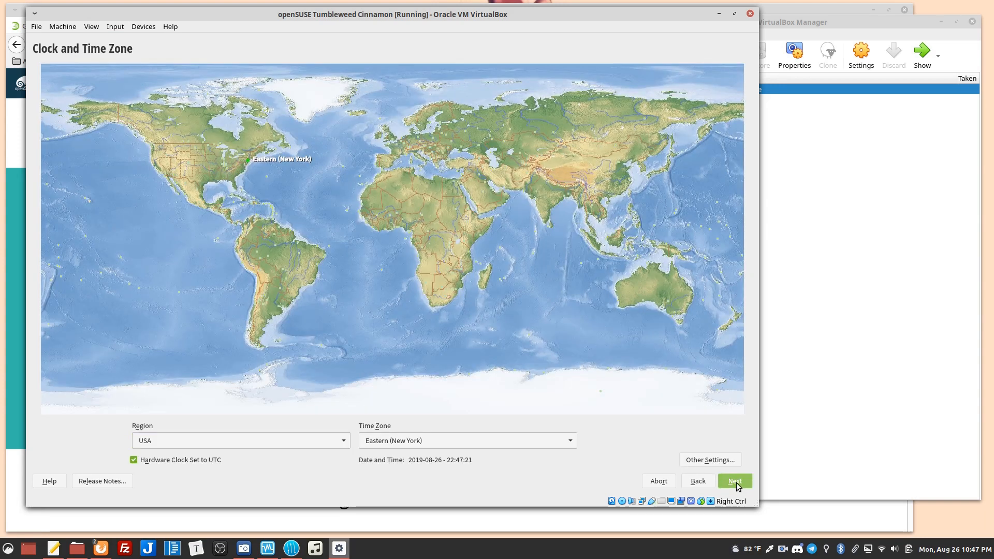
{"action": "left_click", "coordinate": [734, 481]}
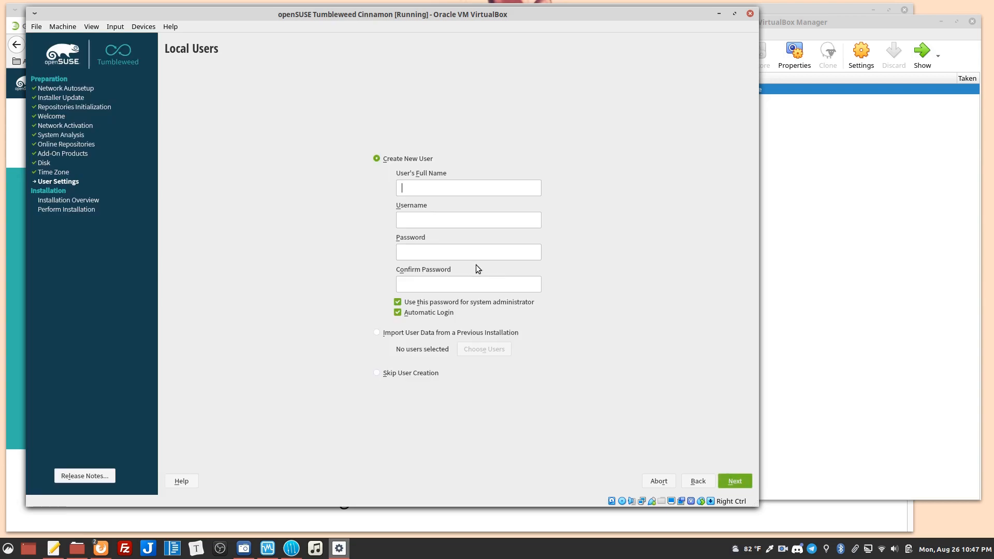
Create local user 'suse' with a password and automatic login disabled.
{"action": "type", "text": "s"}
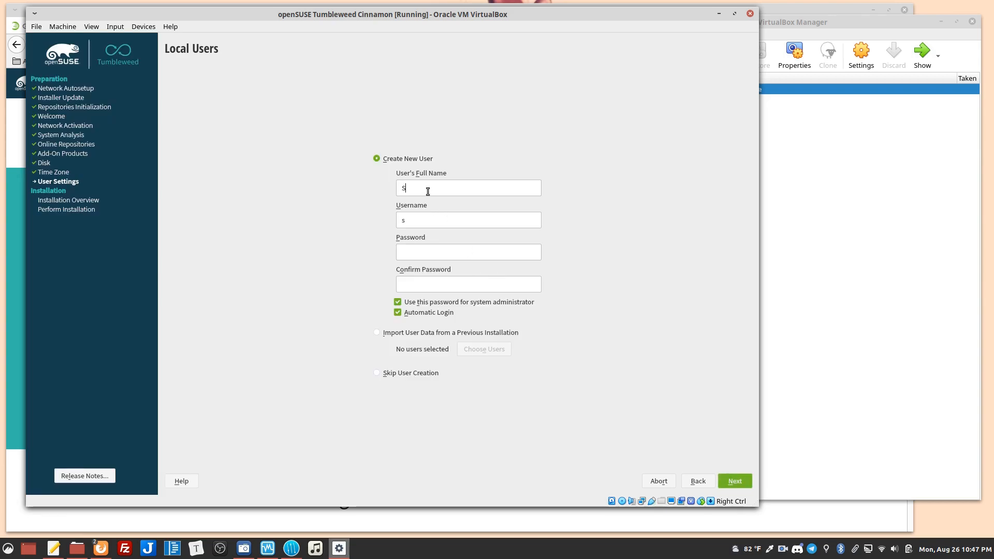
{"action": "type", "text": "use"}
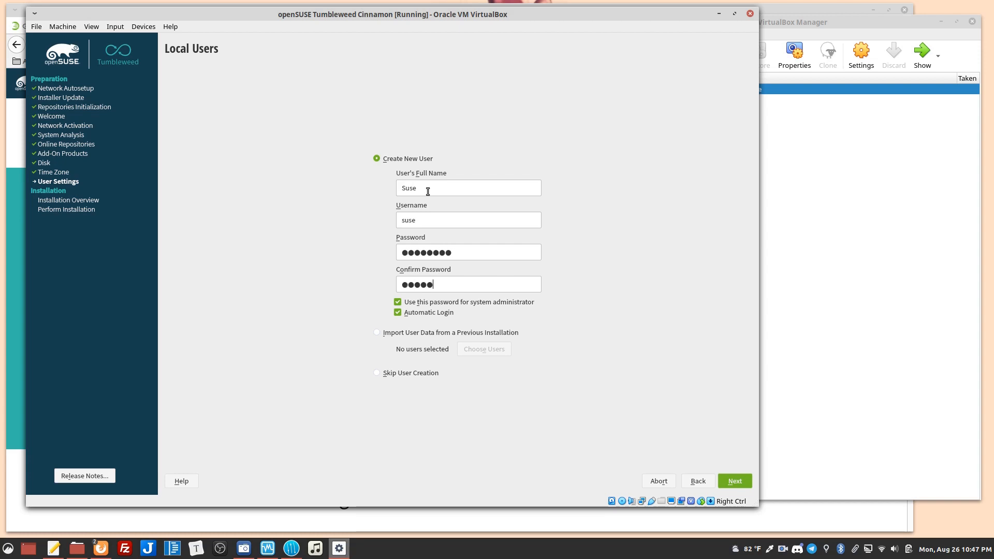
{"action": "type", "text": "•"}
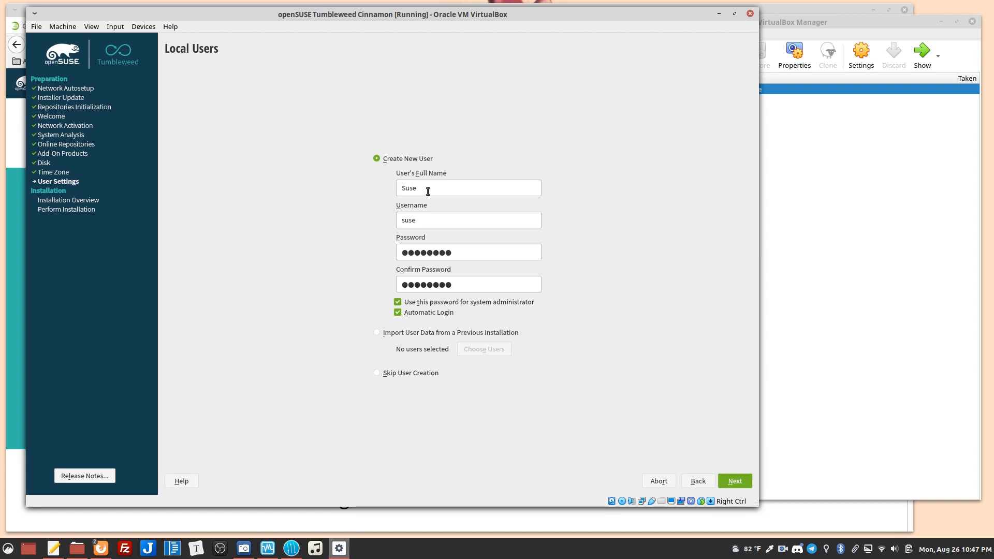
{"action": "left_click", "coordinate": [469, 284]}
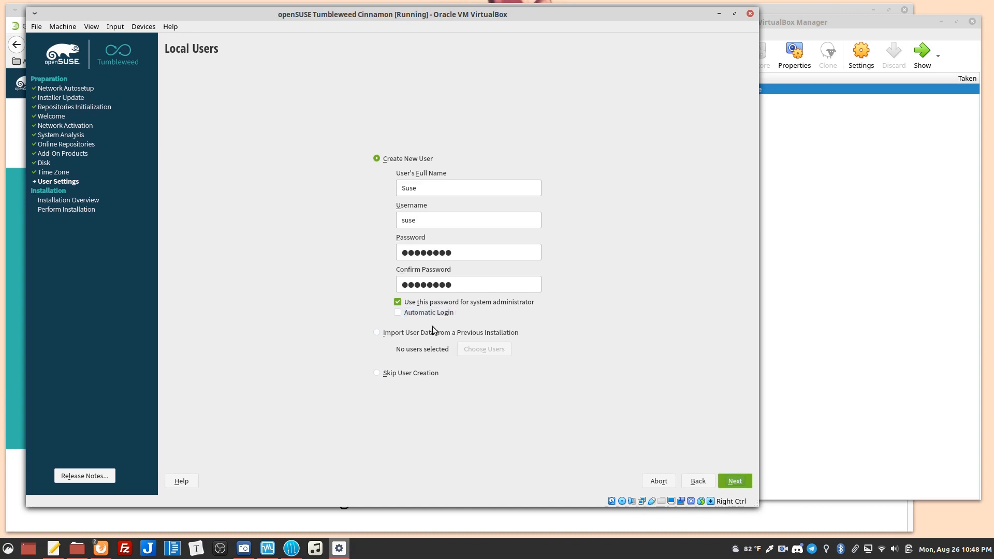
{"action": "left_click", "coordinate": [734, 481]}
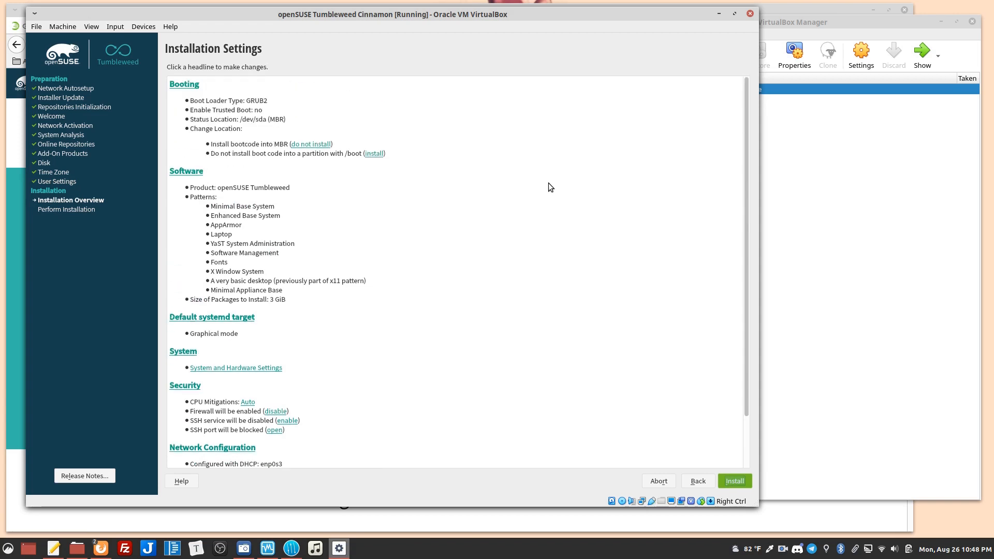
{"action": "mouse_move", "coordinate": [272, 106]}
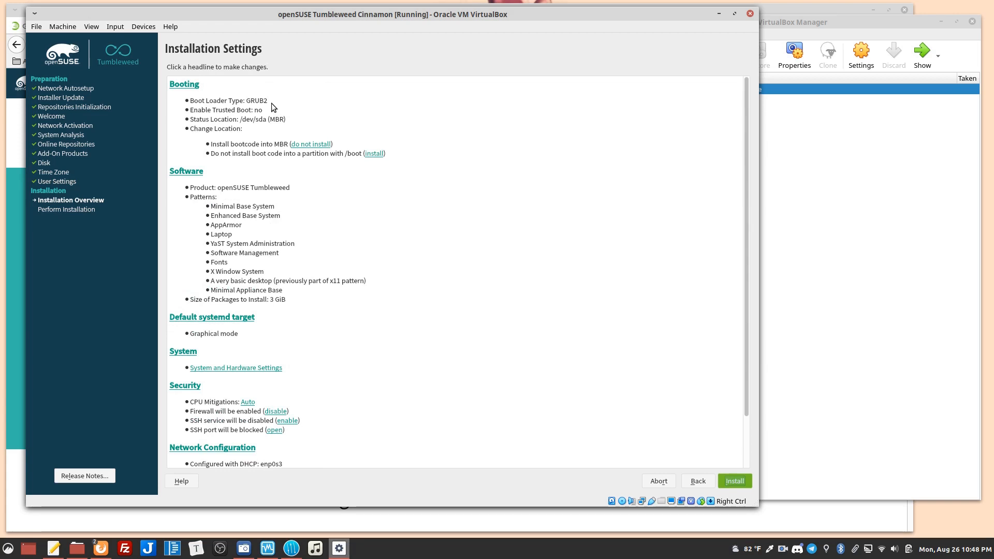
{"action": "mouse_move", "coordinate": [271, 186]}
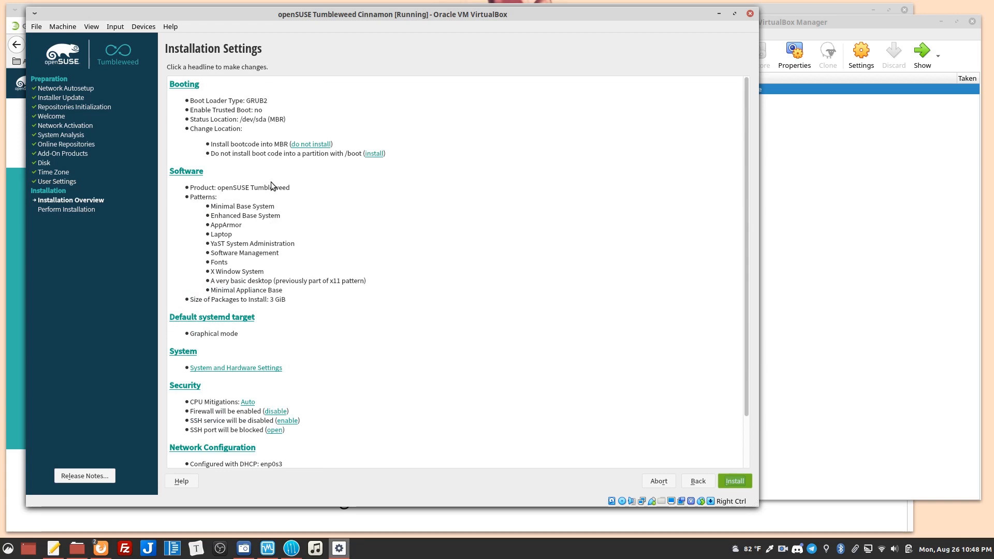
Scroll the Installation Settings summary through booting, software, security and network configuration.
{"action": "scroll", "scroll_direction": "down", "scroll_amount": 3}
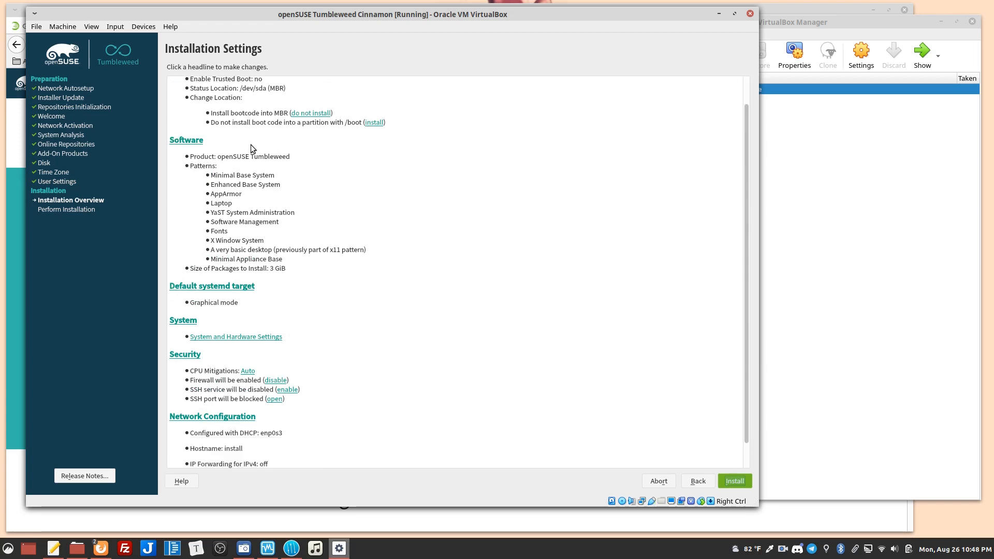
{"action": "scroll", "scroll_direction": "down", "scroll_amount": 3}
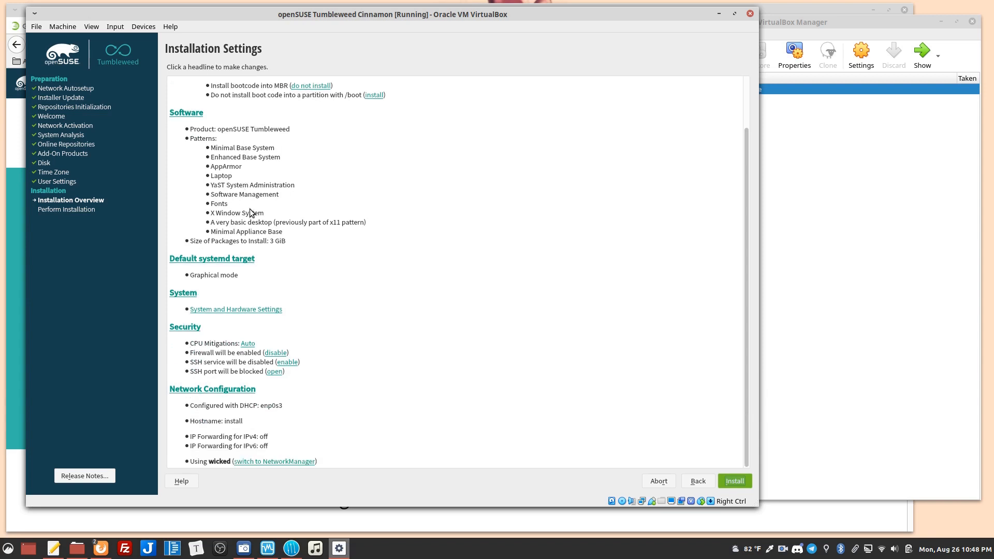
{"action": "mouse_move", "coordinate": [240, 284]}
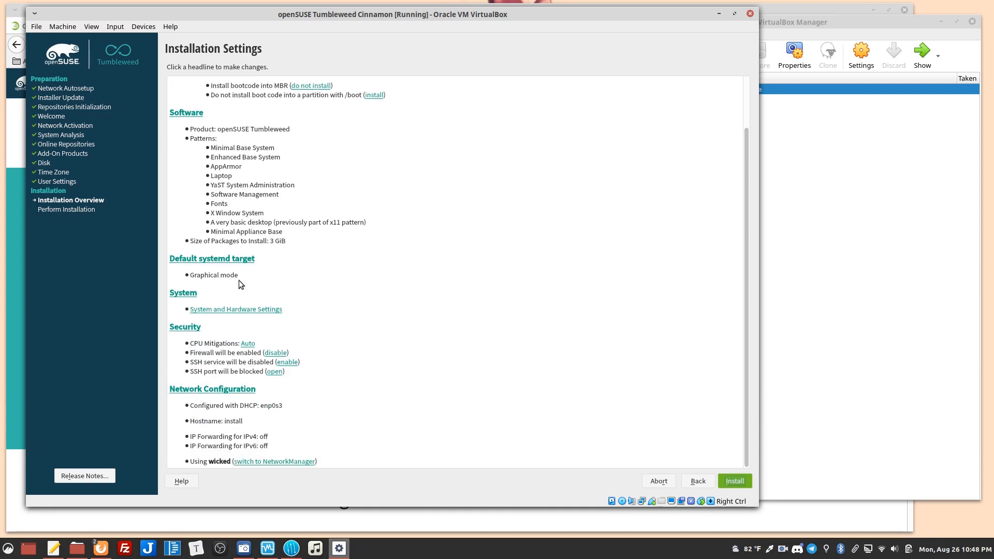
{"action": "mouse_move", "coordinate": [335, 279]}
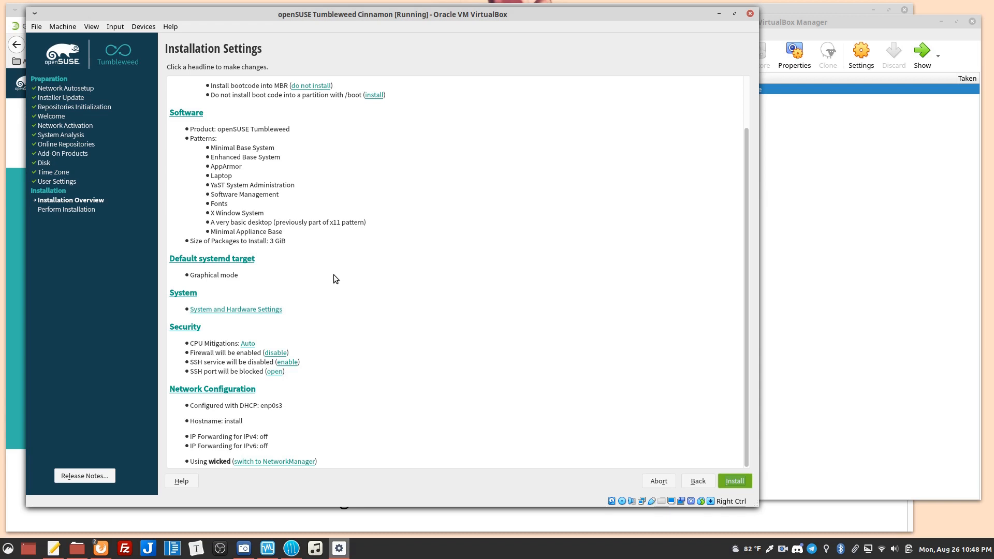
{"action": "mouse_move", "coordinate": [225, 451]}
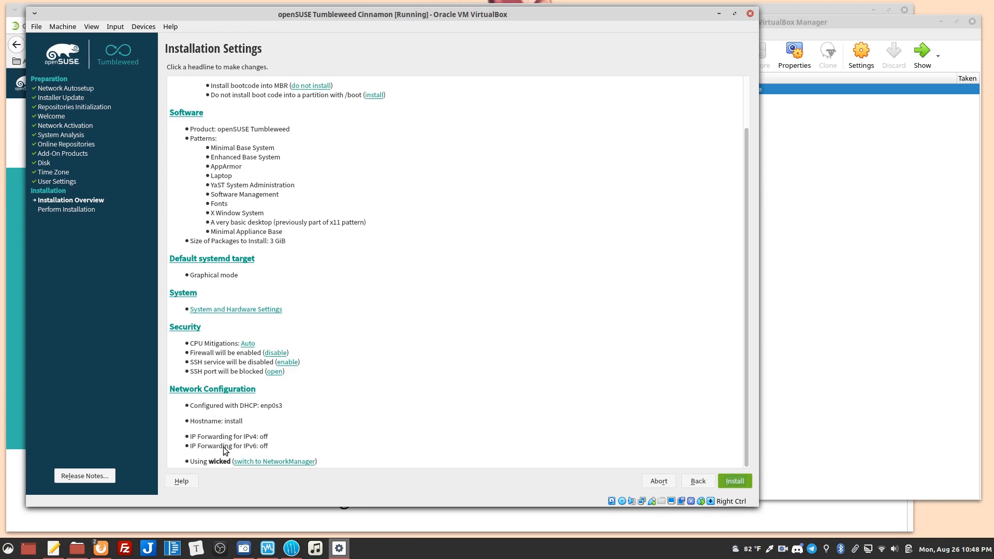
{"action": "mouse_move", "coordinate": [199, 329]}
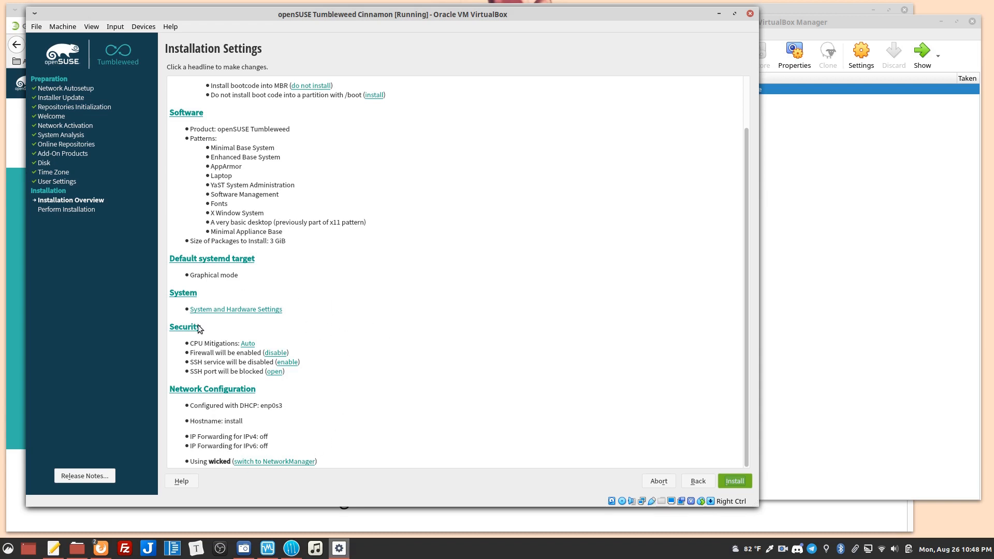
{"action": "mouse_move", "coordinate": [283, 460]}
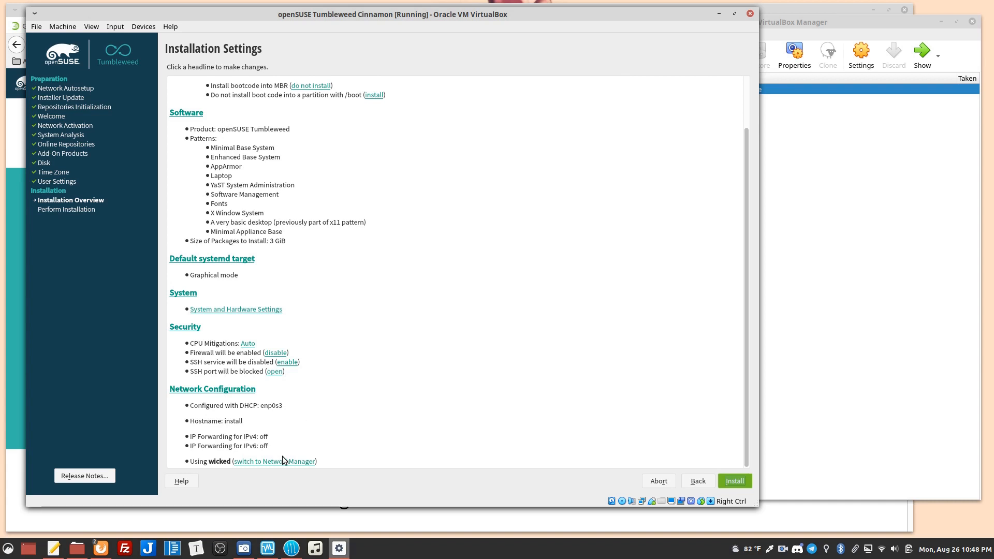
{"action": "mouse_move", "coordinate": [215, 471]}
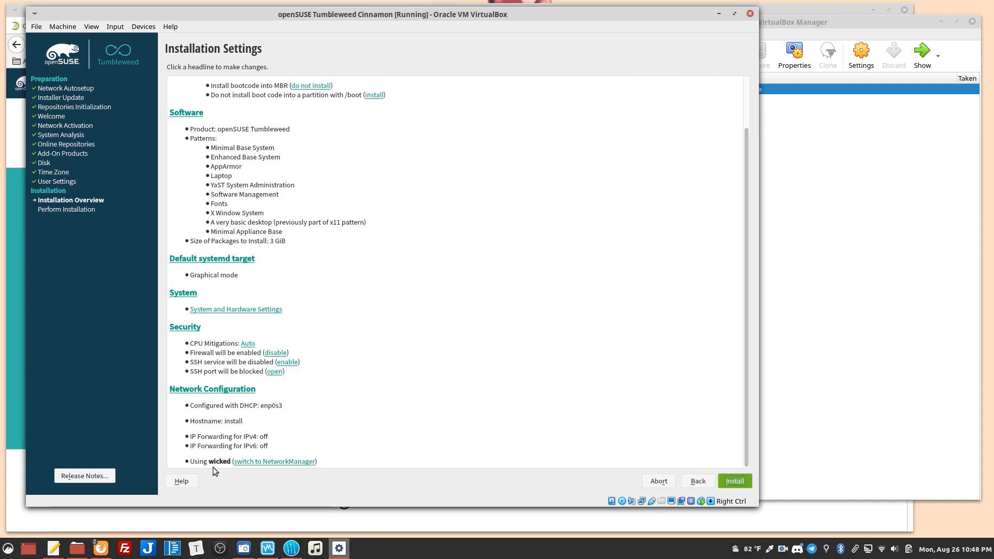
{"action": "mouse_move", "coordinate": [353, 398]}
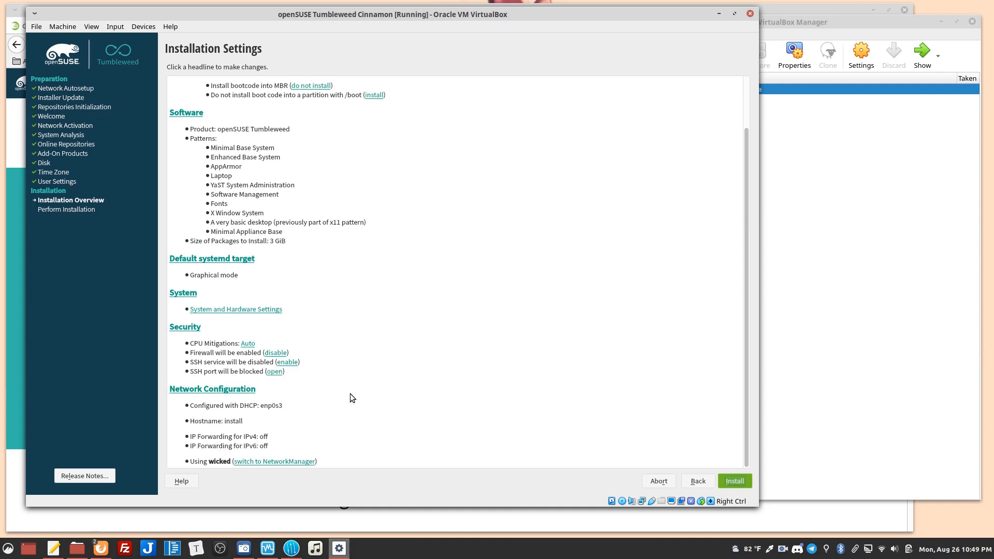
{"action": "mouse_move", "coordinate": [294, 464]}
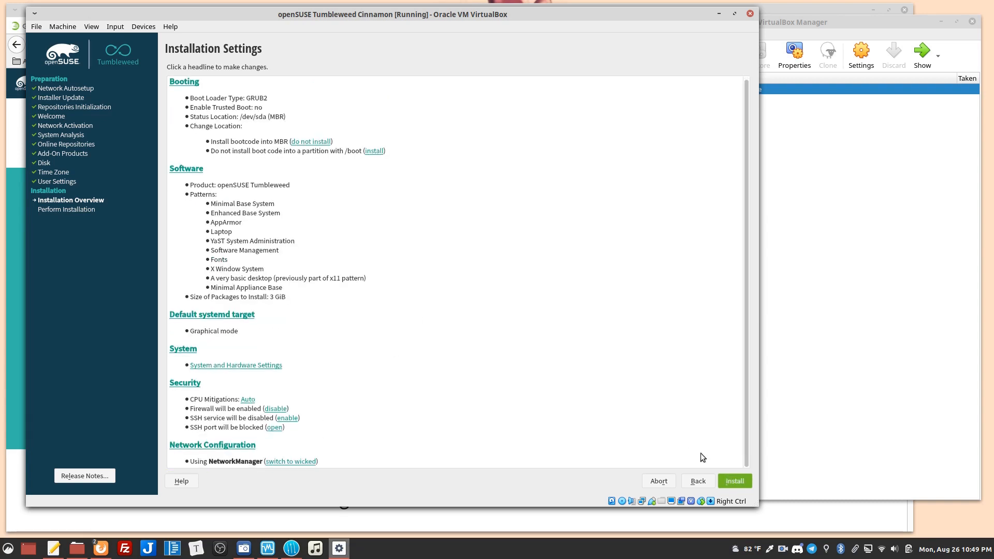
Start and confirm the installation, then accept the reboot once it completes.
{"action": "left_click", "coordinate": [734, 481]}
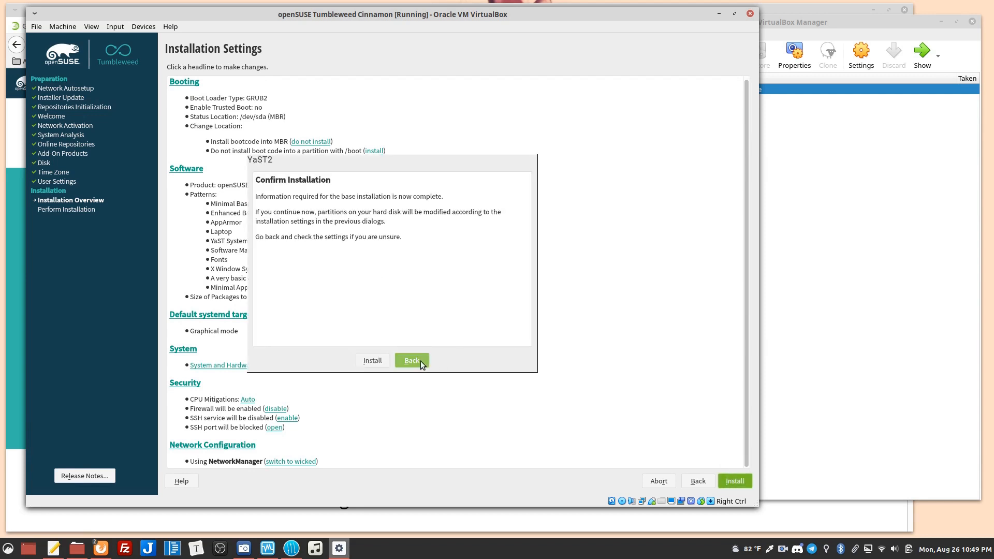
{"action": "left_click", "coordinate": [372, 360]}
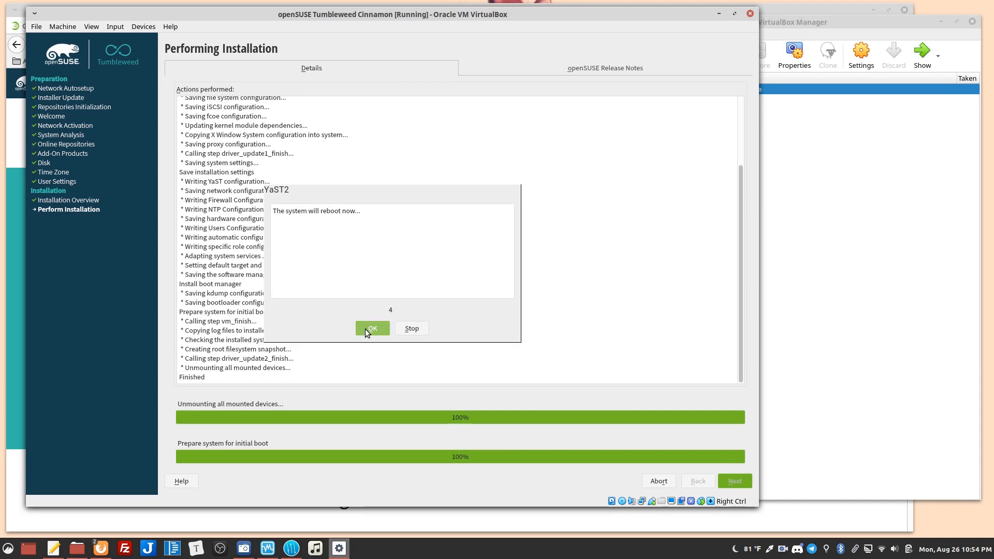
{"action": "left_click", "coordinate": [372, 329]}
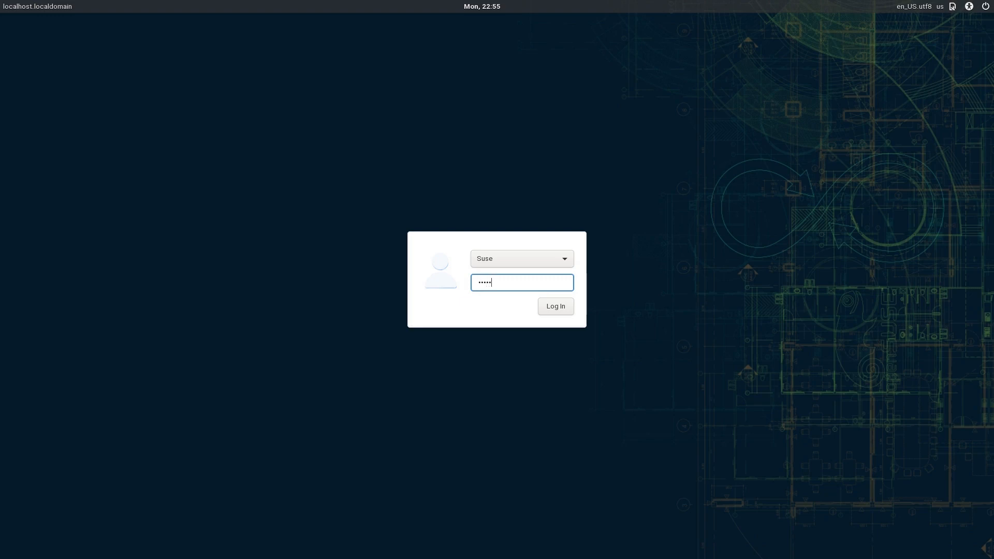
Log in, dismiss the applications menu, and launch Firefox from the taskbar.
{"action": "left_click", "coordinate": [554, 306]}
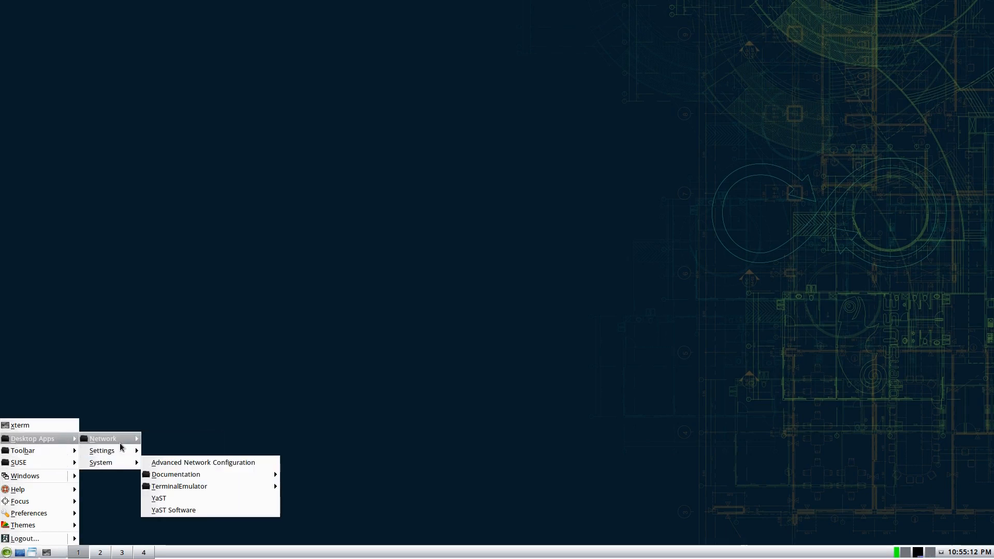
{"action": "left_click", "coordinate": [251, 297]}
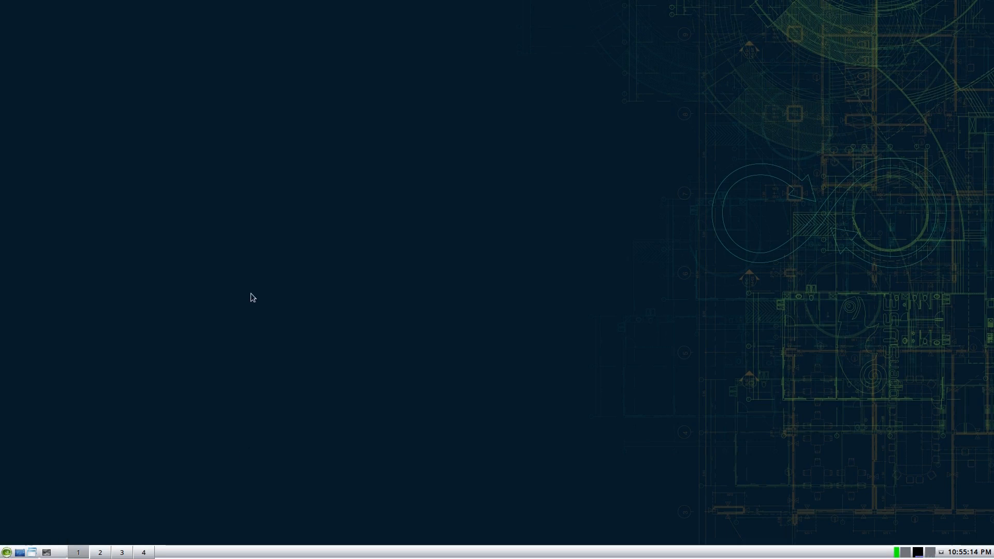
{"action": "left_click", "coordinate": [6, 553]}
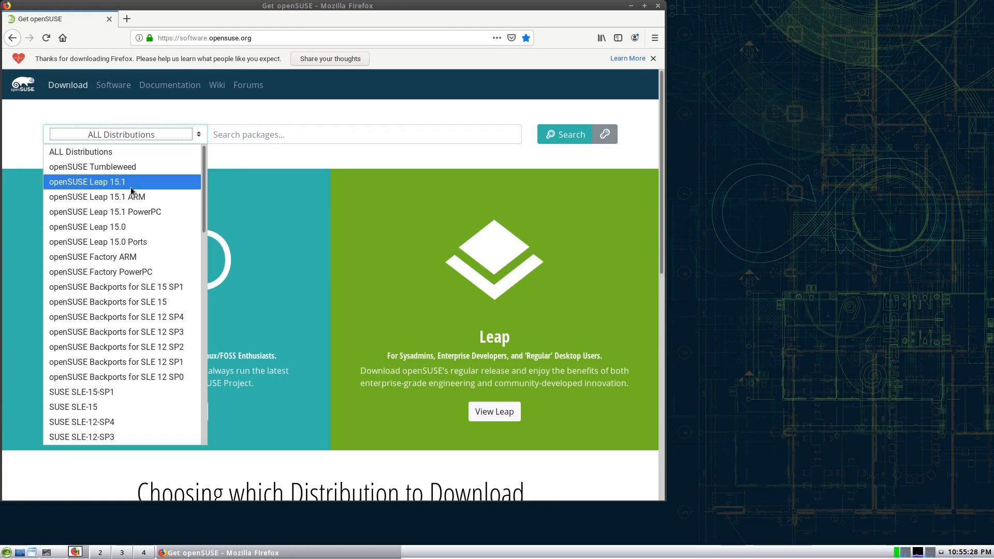
{"action": "mouse_move", "coordinate": [116, 347]}
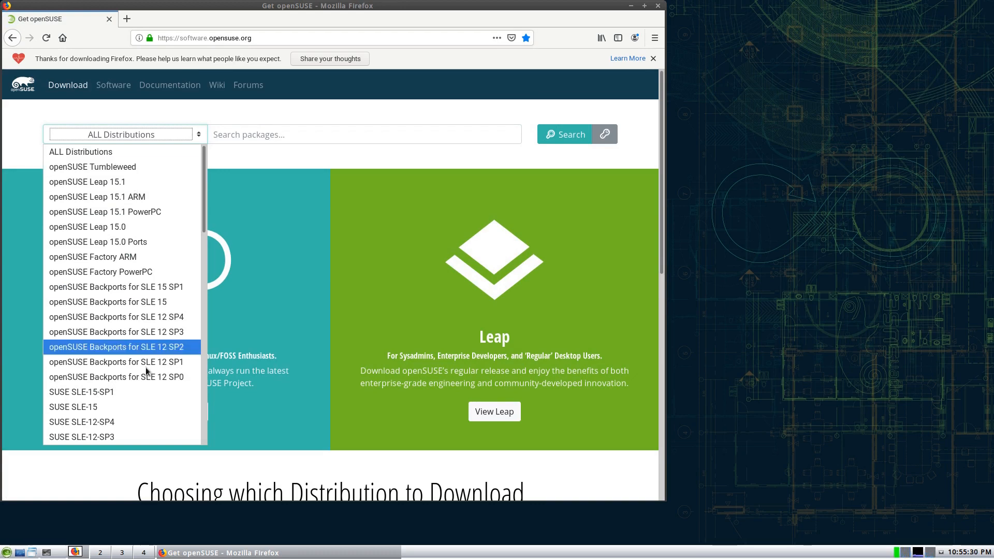
Search software.opensuse.org for cinnamon packages for openSUSE Tumbleweed.
{"action": "left_click", "coordinate": [92, 167]}
{"action": "type", "text": "c"}
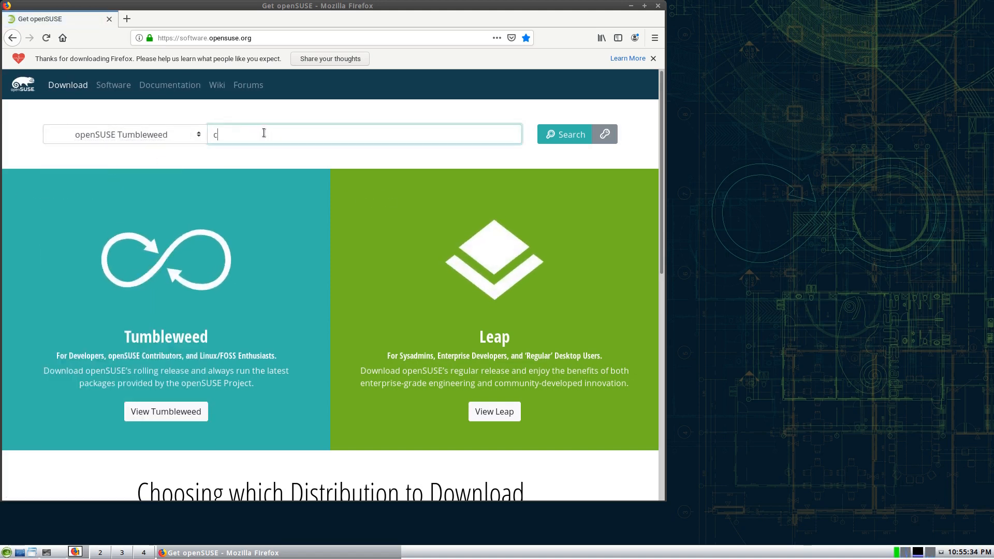
{"action": "type", "text": "innamon"}
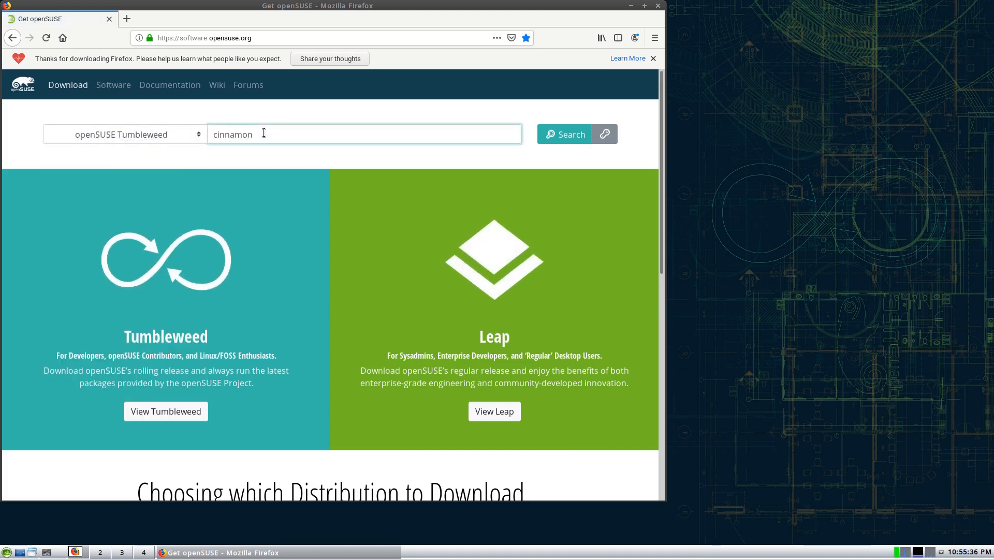
{"action": "left_click", "coordinate": [564, 134]}
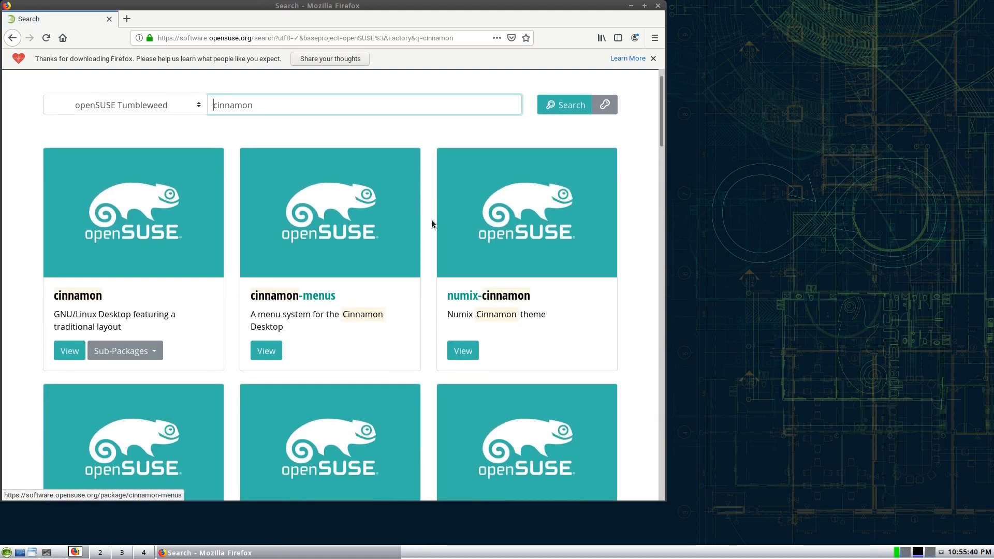
{"action": "scroll", "scroll_direction": "up", "scroll_amount": 3}
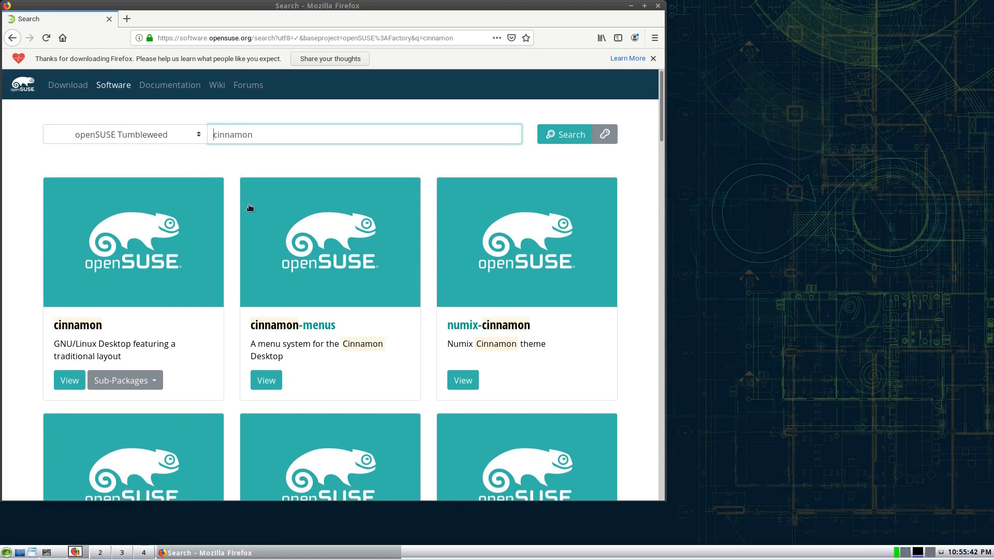
{"action": "mouse_move", "coordinate": [77, 324]}
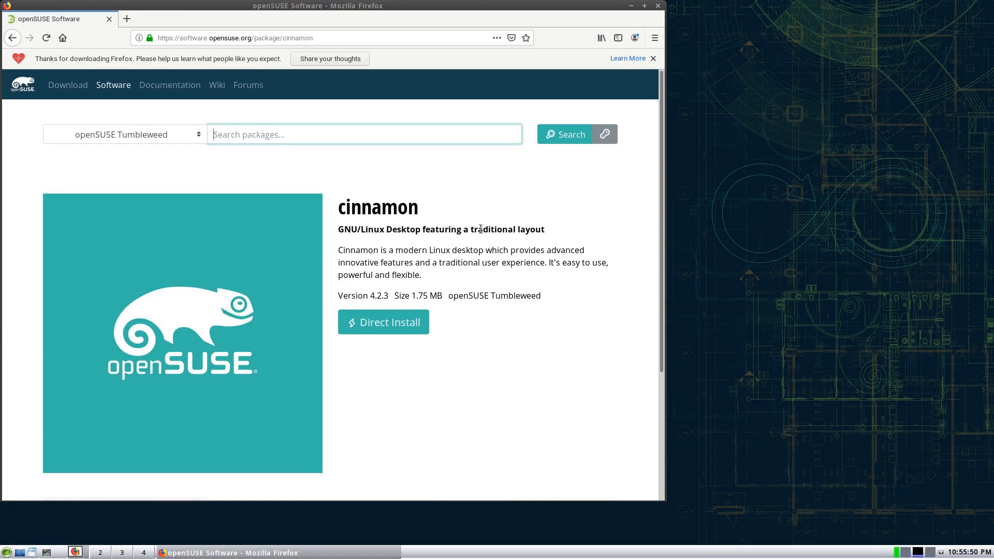
{"action": "mouse_move", "coordinate": [68, 327]}
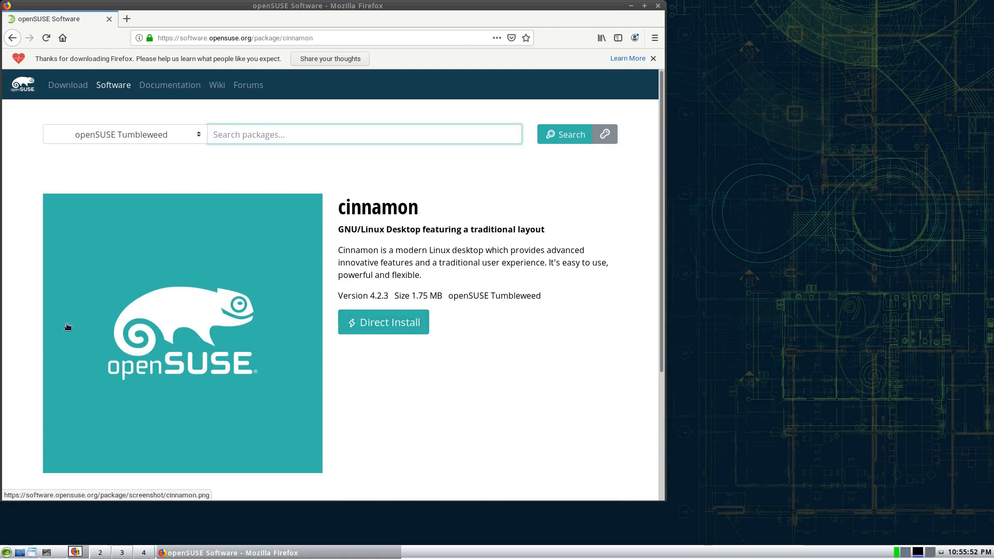
{"action": "mouse_move", "coordinate": [486, 196]}
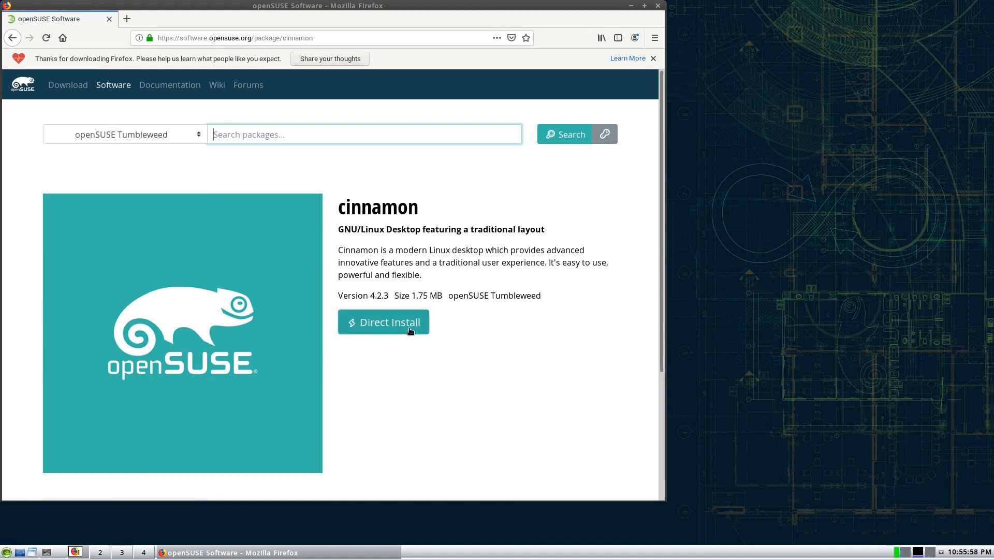
Direct-install cinnamon, opening cinnamon.ymp with YaST 1-Click Install.
{"action": "left_click", "coordinate": [384, 322]}
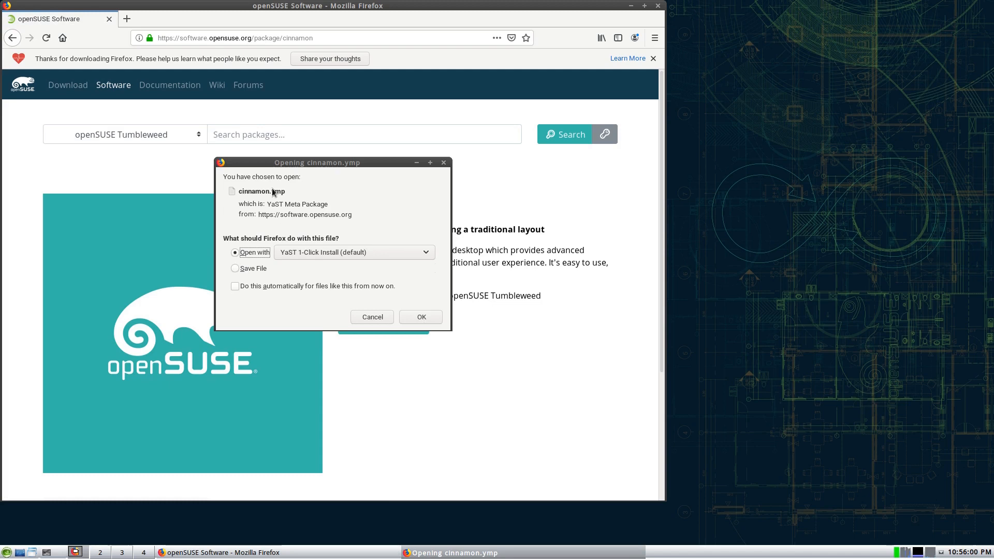
{"action": "mouse_move", "coordinate": [396, 286]}
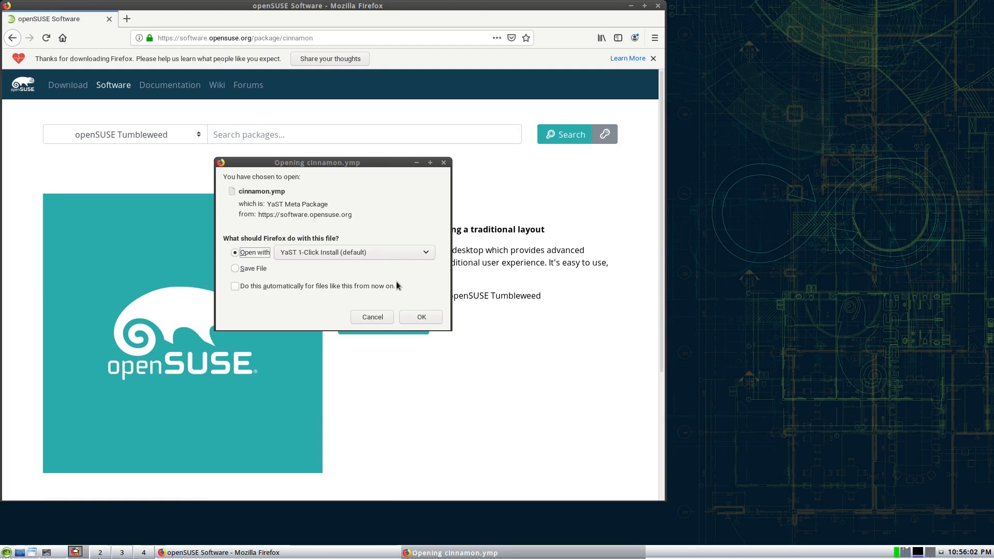
{"action": "left_click", "coordinate": [420, 317]}
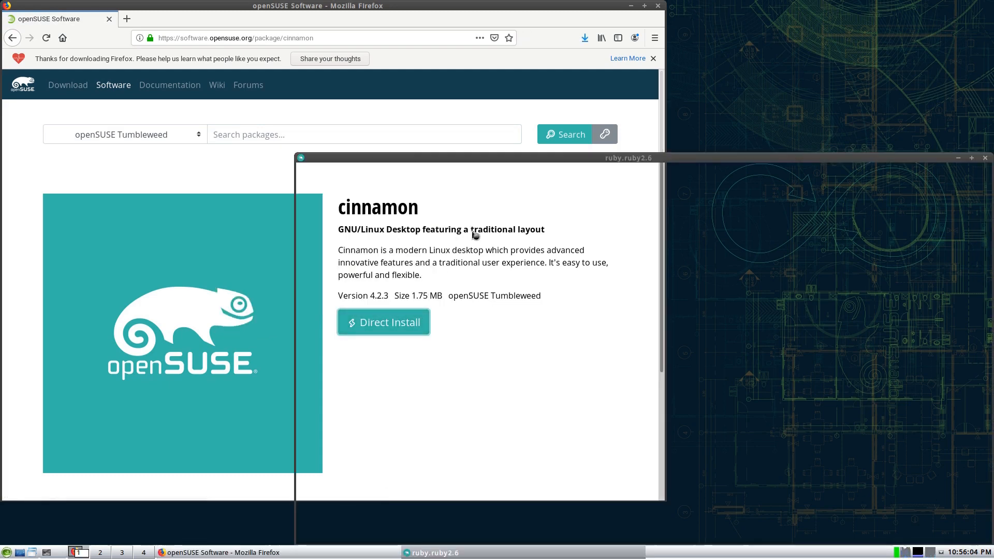
{"action": "left_click", "coordinate": [383, 321]}
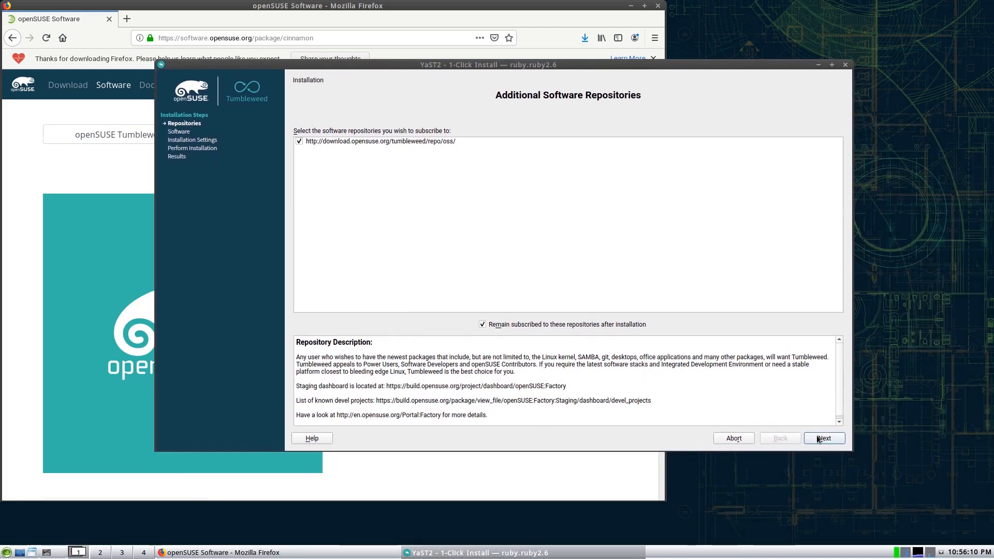
Accept the Tumbleweed oss repository, the cinnamon package and the installation proposal.
{"action": "left_click", "coordinate": [824, 439]}
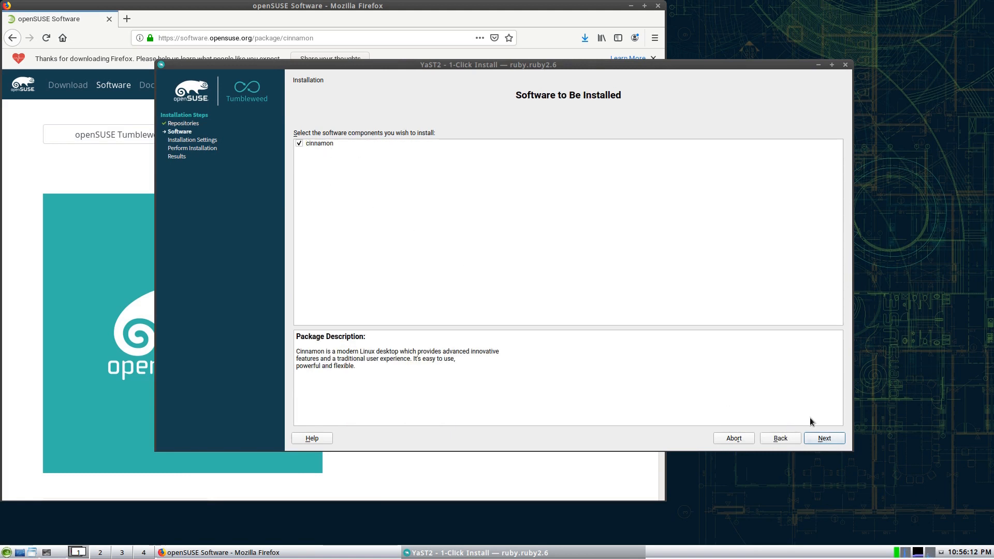
{"action": "left_click", "coordinate": [824, 439]}
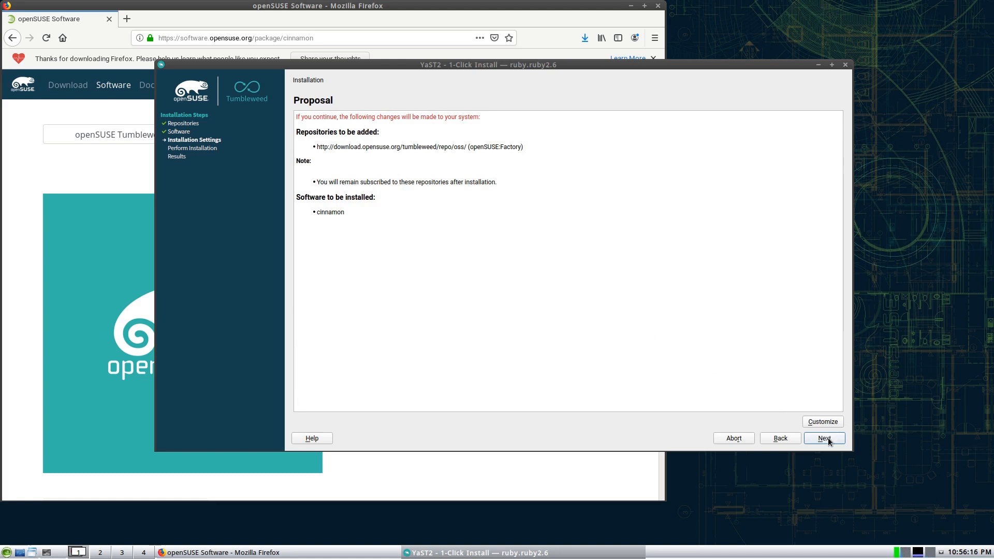
{"action": "left_click", "coordinate": [824, 438]}
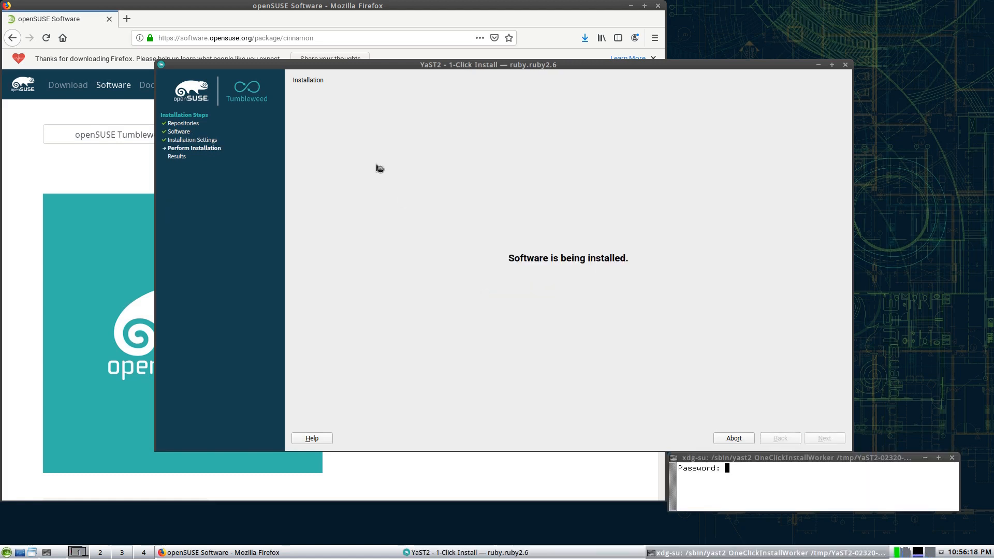
{"action": "mouse_move", "coordinate": [727, 461]}
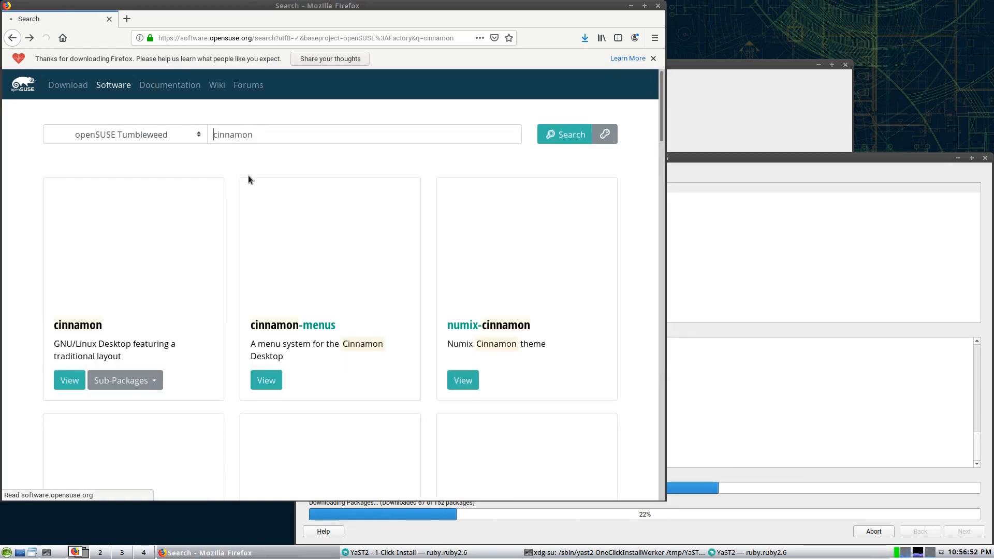
Wait for the cinnamon download and installation to finish with every step checked off.
{"action": "scroll", "scroll_direction": "down", "scroll_amount": 3}
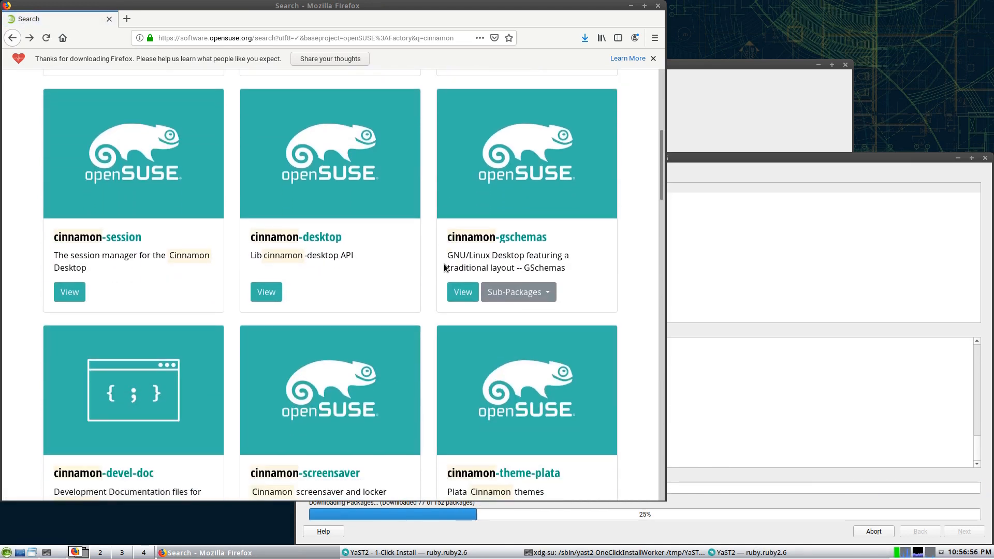
{"action": "scroll", "scroll_direction": "up", "scroll_amount": 3}
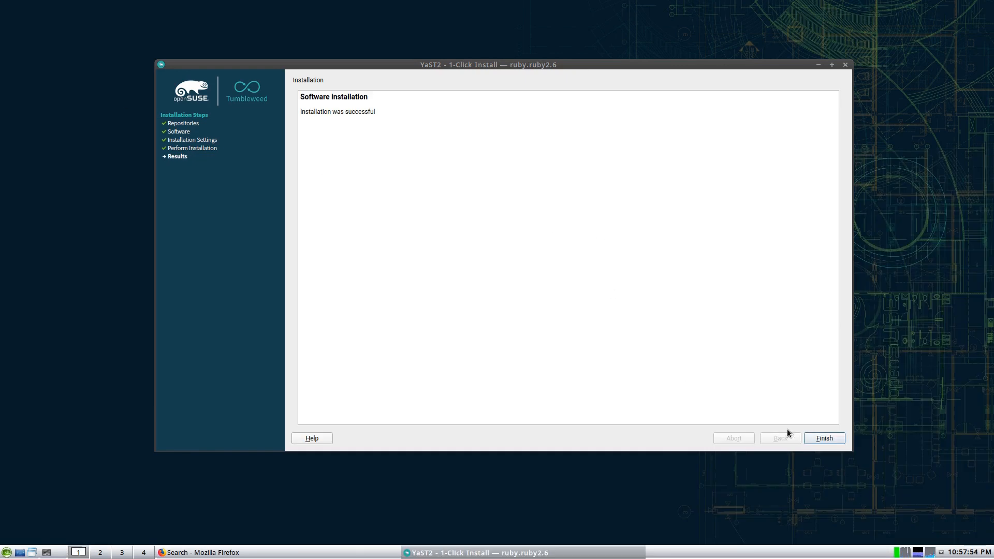
Finish the installer, close Firefox, log out, and start logging into Cinnamon.
{"action": "left_click", "coordinate": [824, 438]}
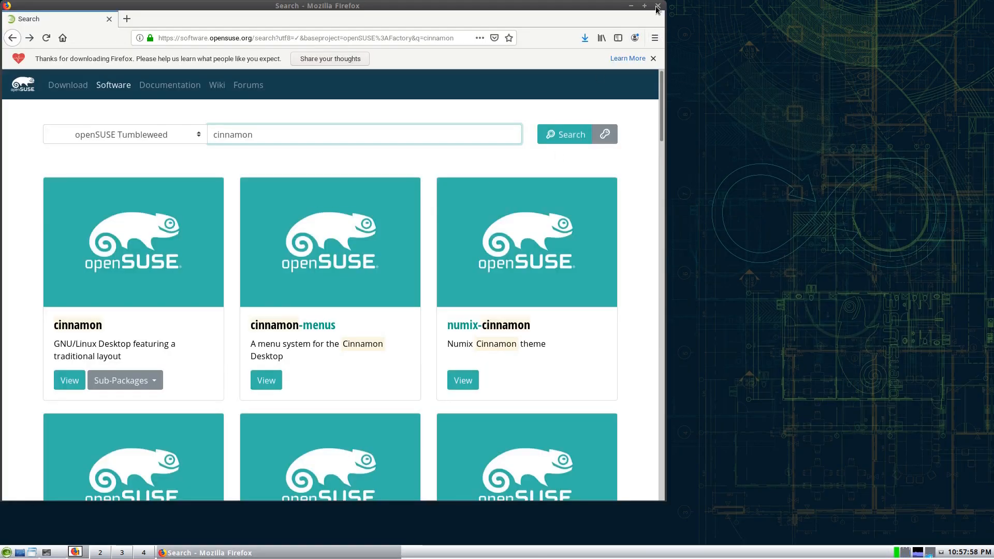
{"action": "left_click", "coordinate": [658, 5]}
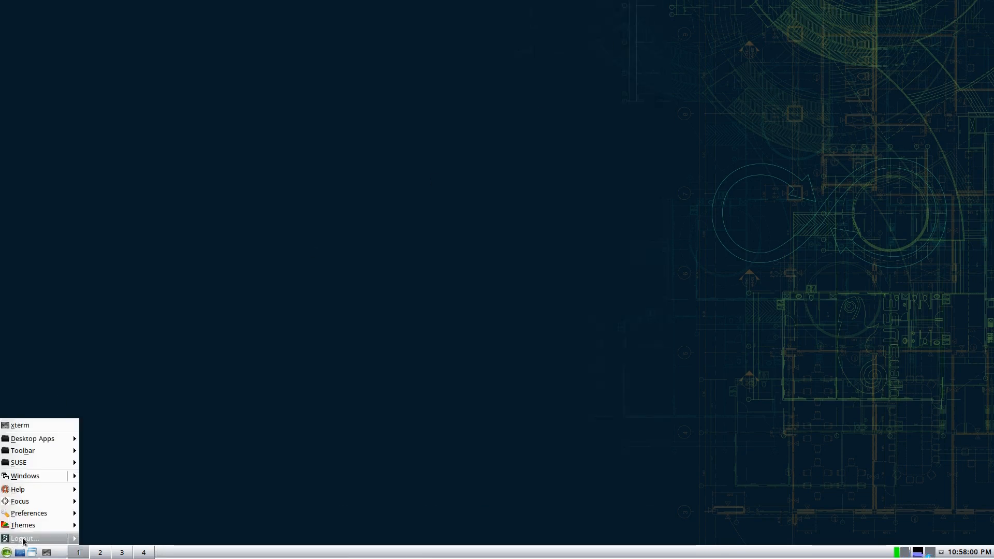
{"action": "left_click", "coordinate": [24, 539]}
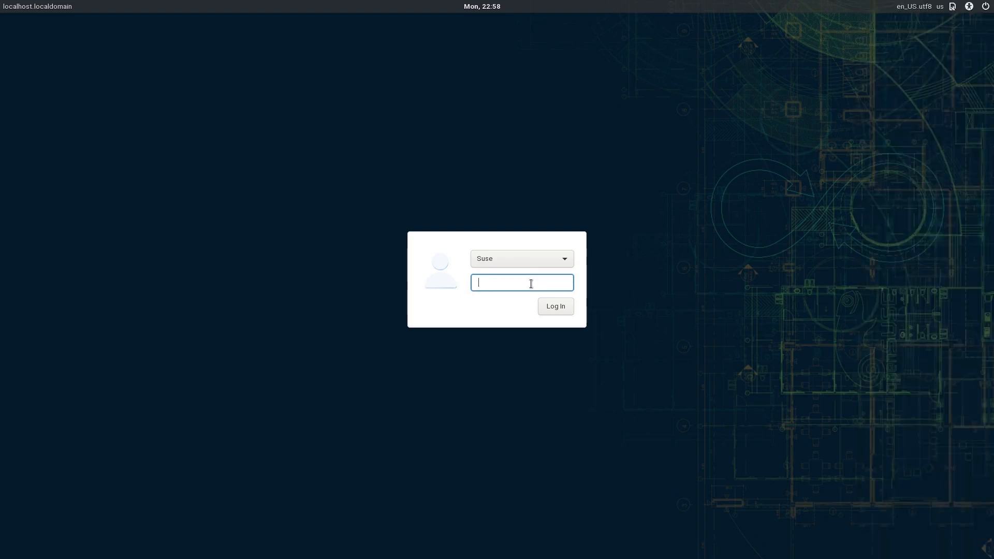
{"action": "left_click", "coordinate": [555, 307]}
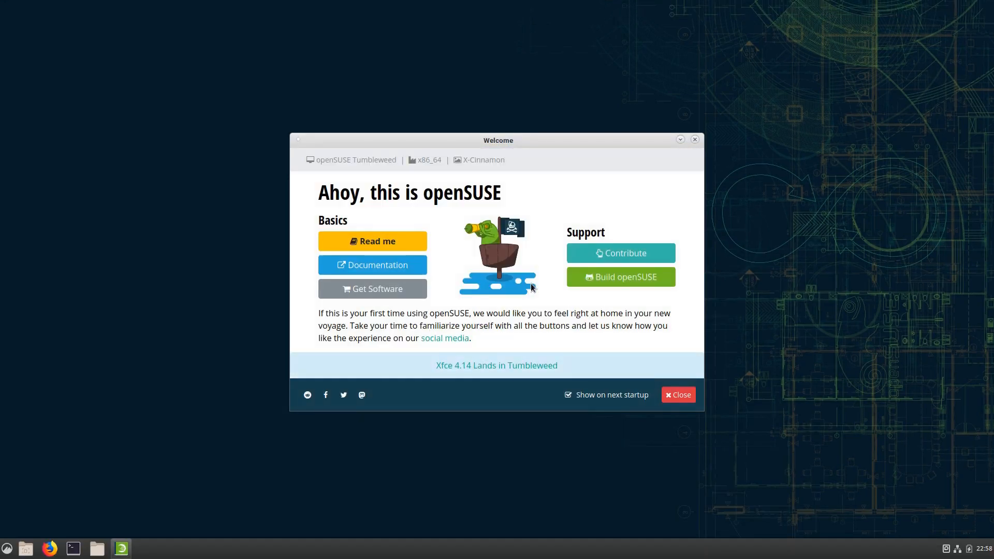
Close the openSUSE Welcome window, leaving the empty Cinnamon desktop and panel.
{"action": "left_click", "coordinate": [677, 394]}
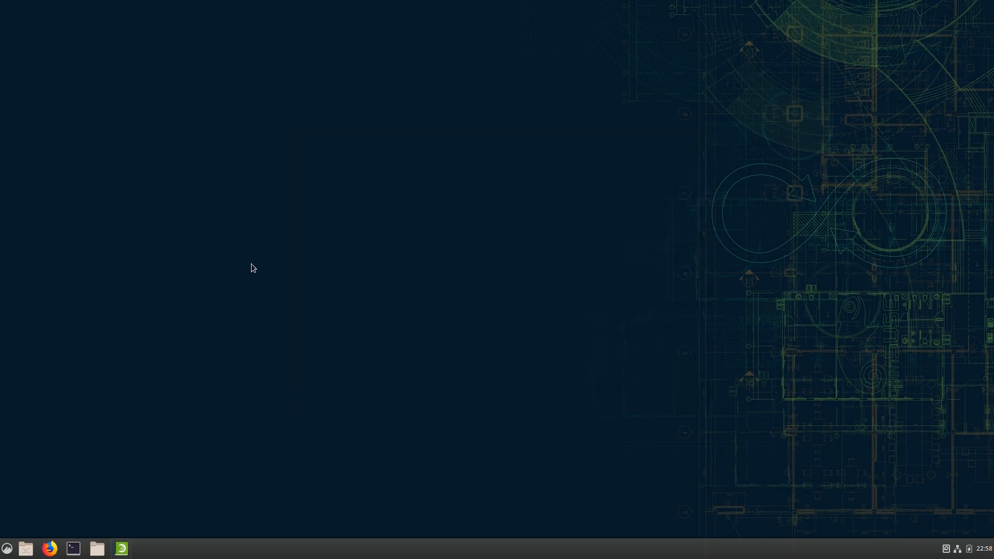
{"action": "left_click", "coordinate": [6, 548]}
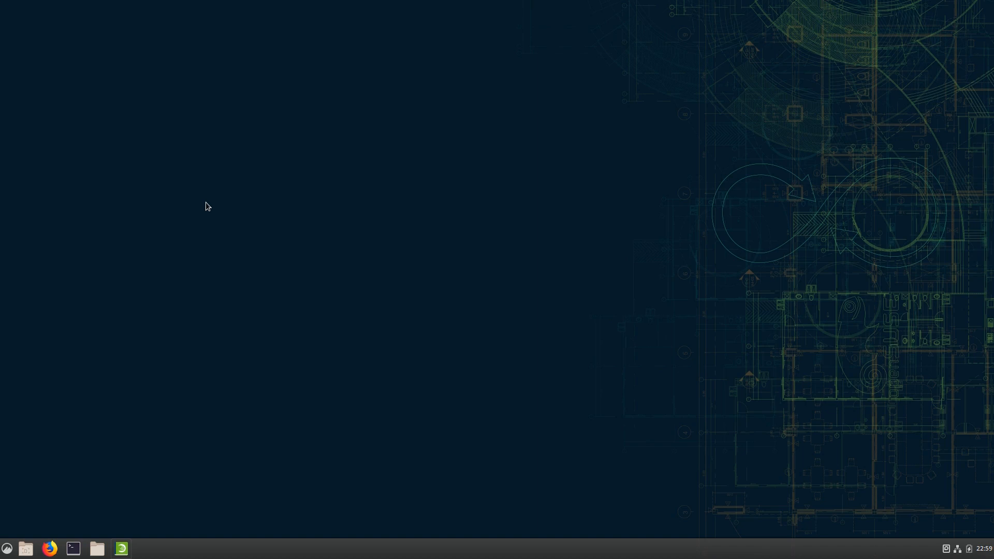
{"action": "mouse_move", "coordinate": [293, 185]}
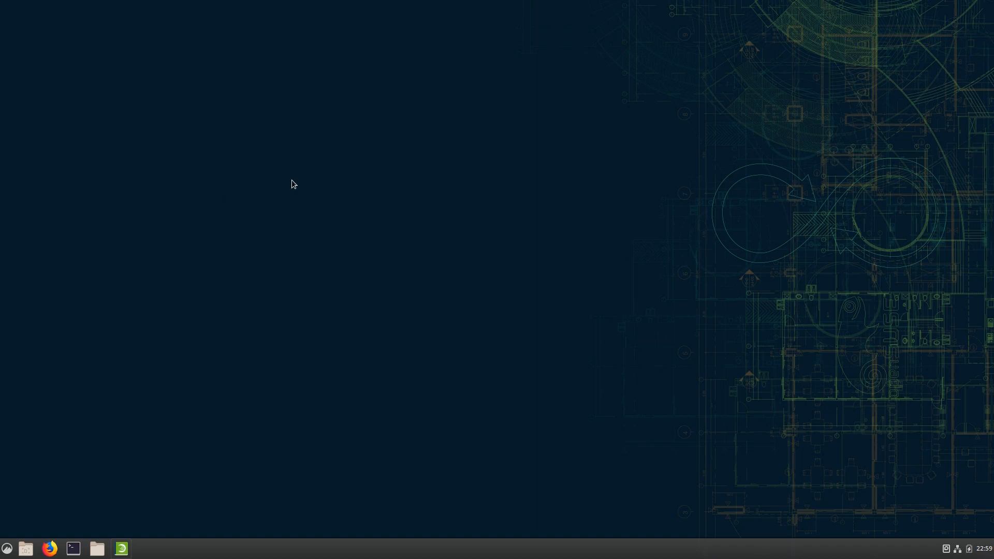